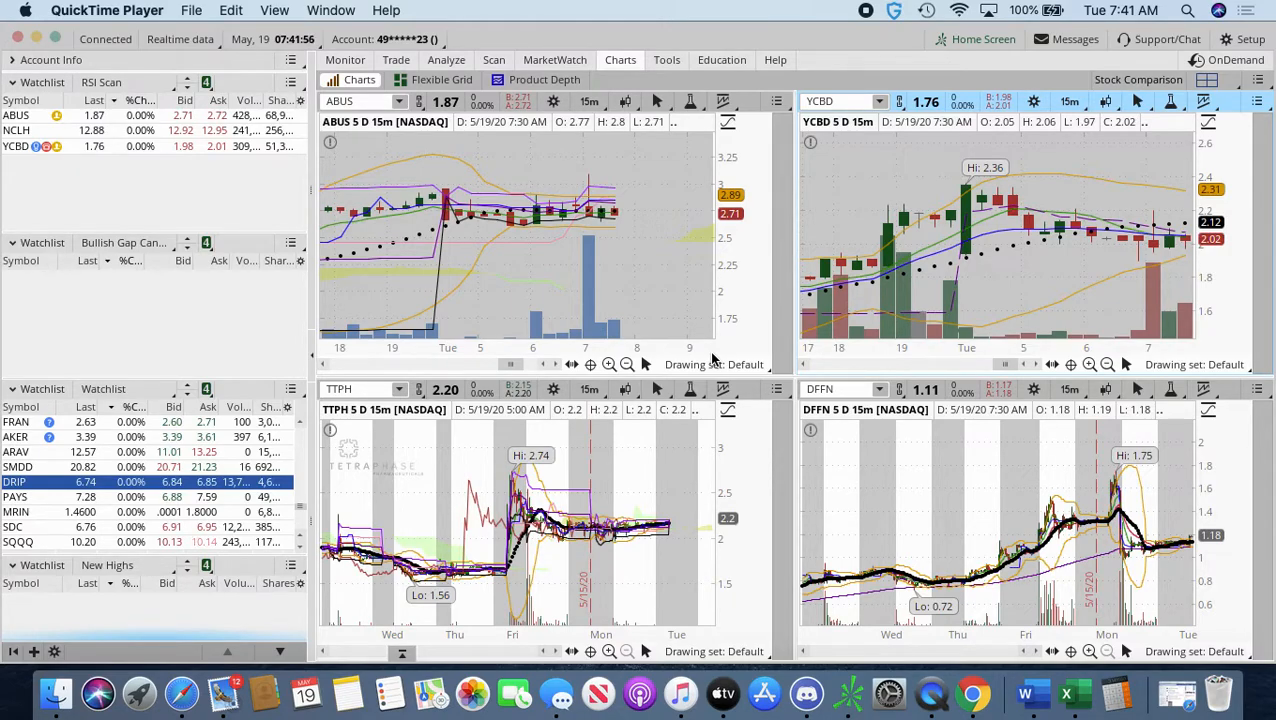
pyautogui.moveTo(352, 308)
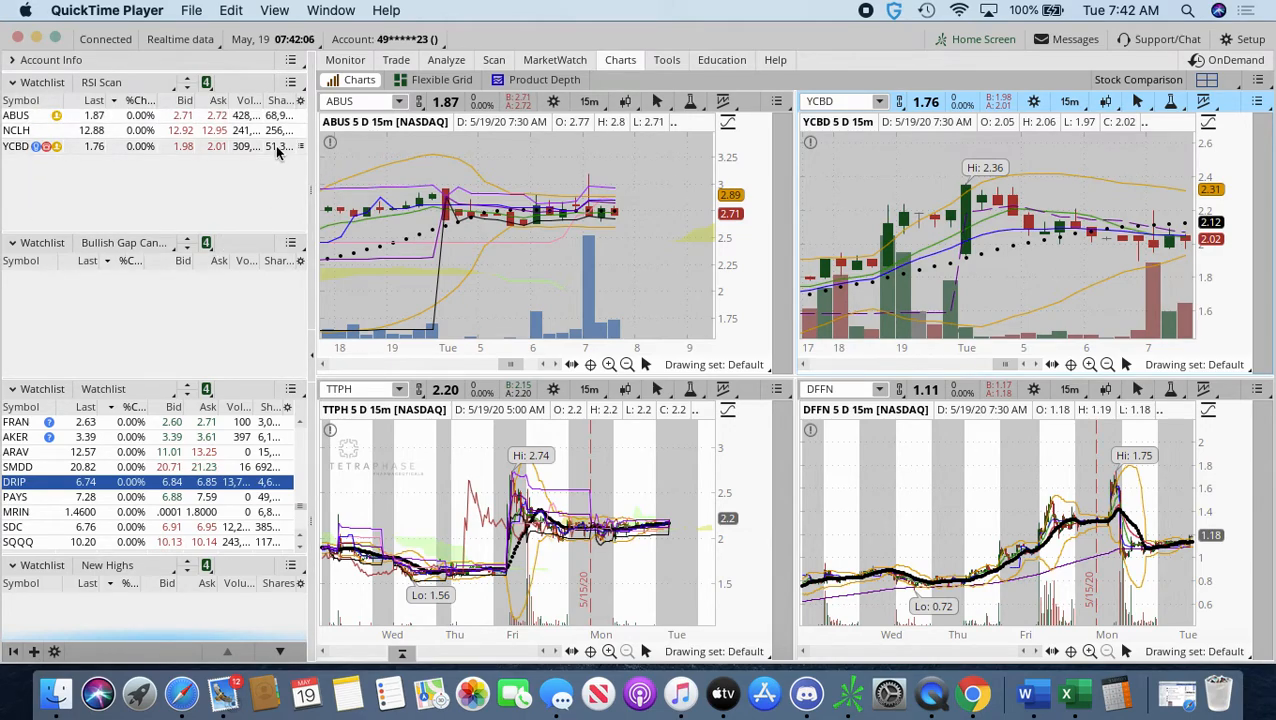
pyautogui.moveTo(248, 172)
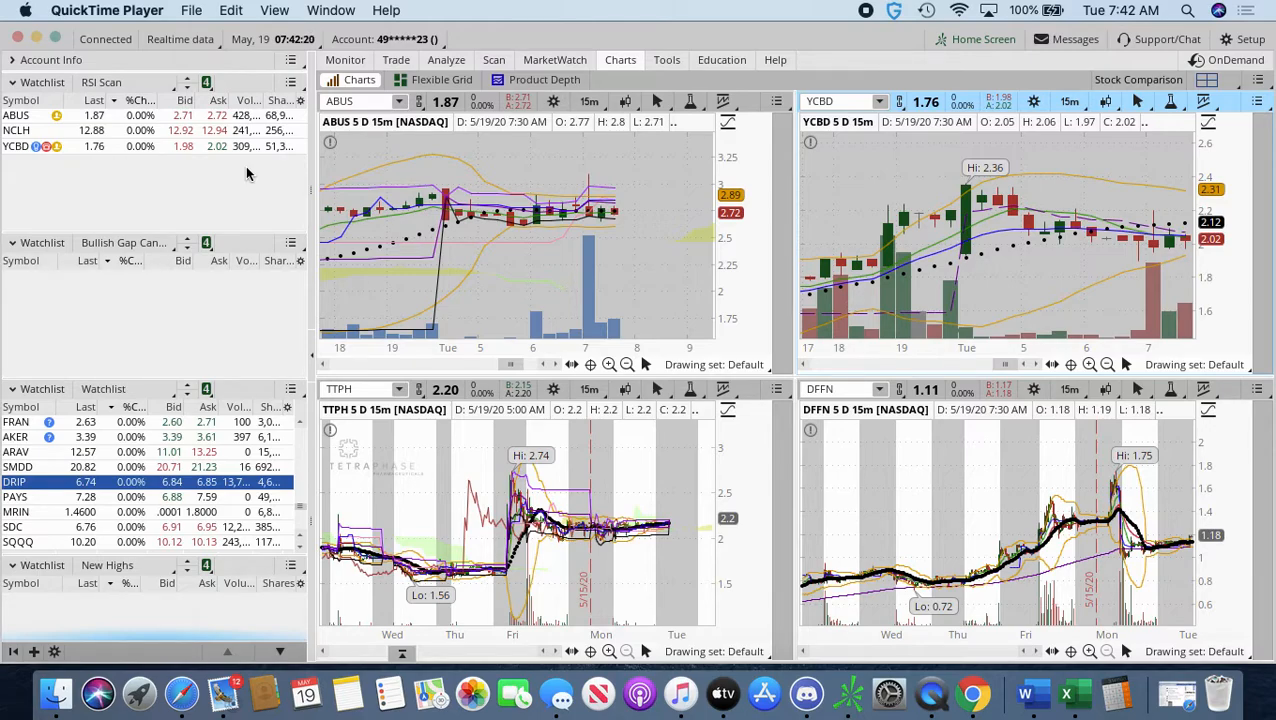
pyautogui.moveTo(336, 256)
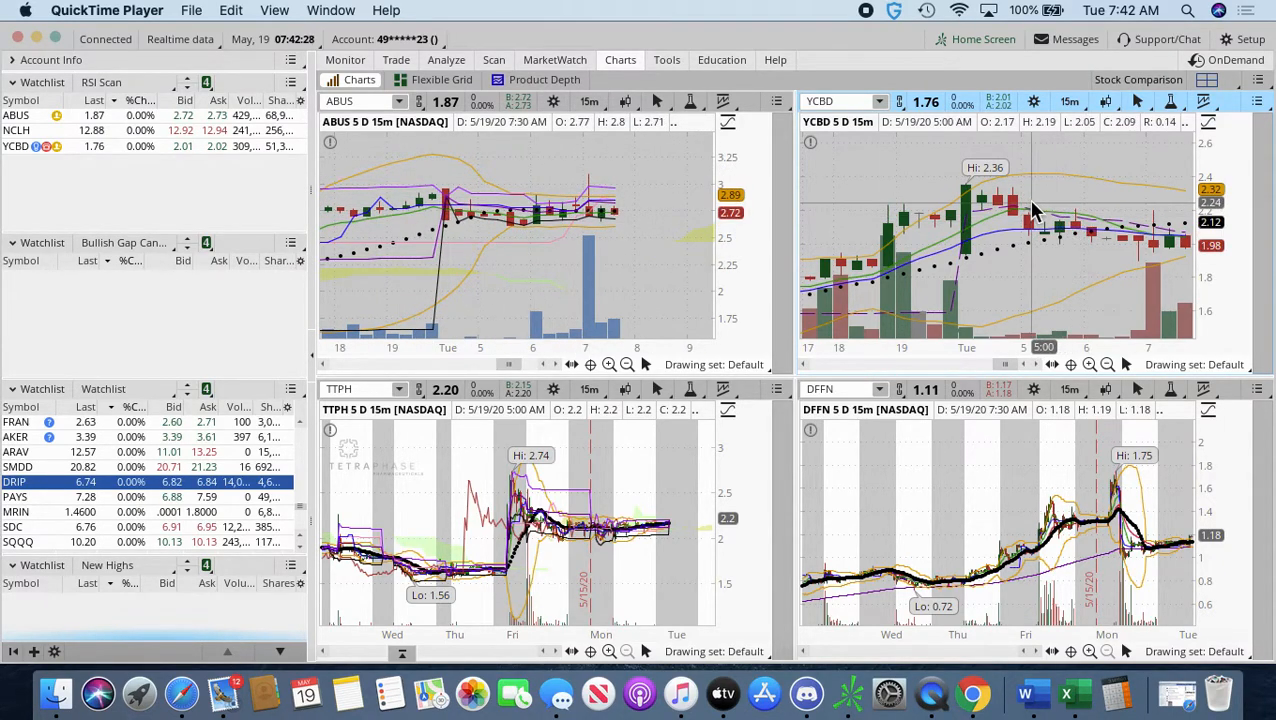
pyautogui.moveTo(718, 270)
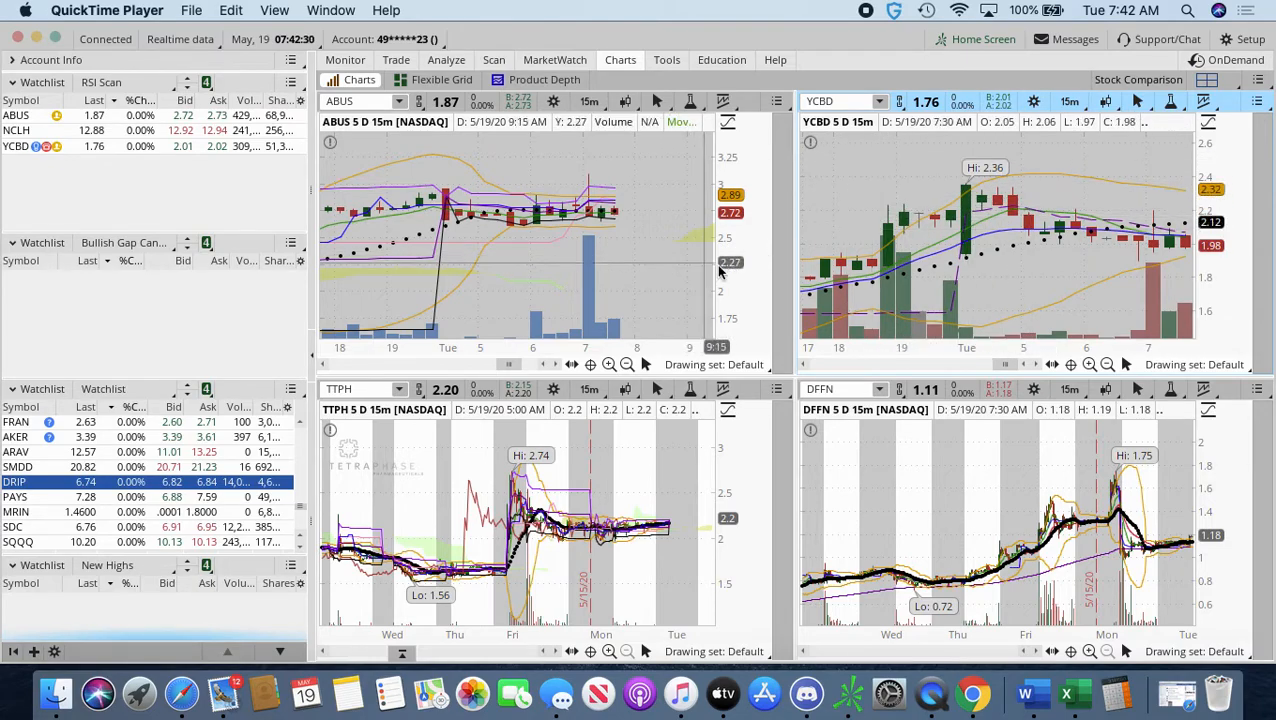
pyautogui.moveTo(618, 260)
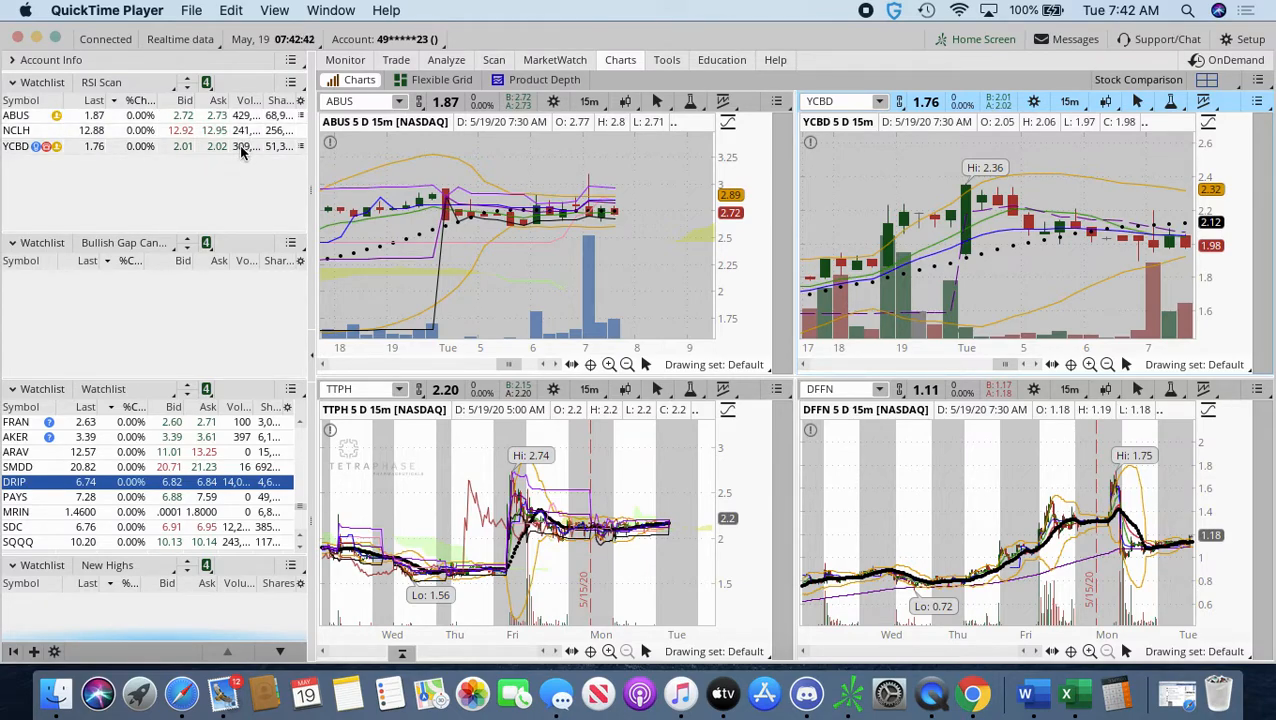
pyautogui.moveTo(624, 236)
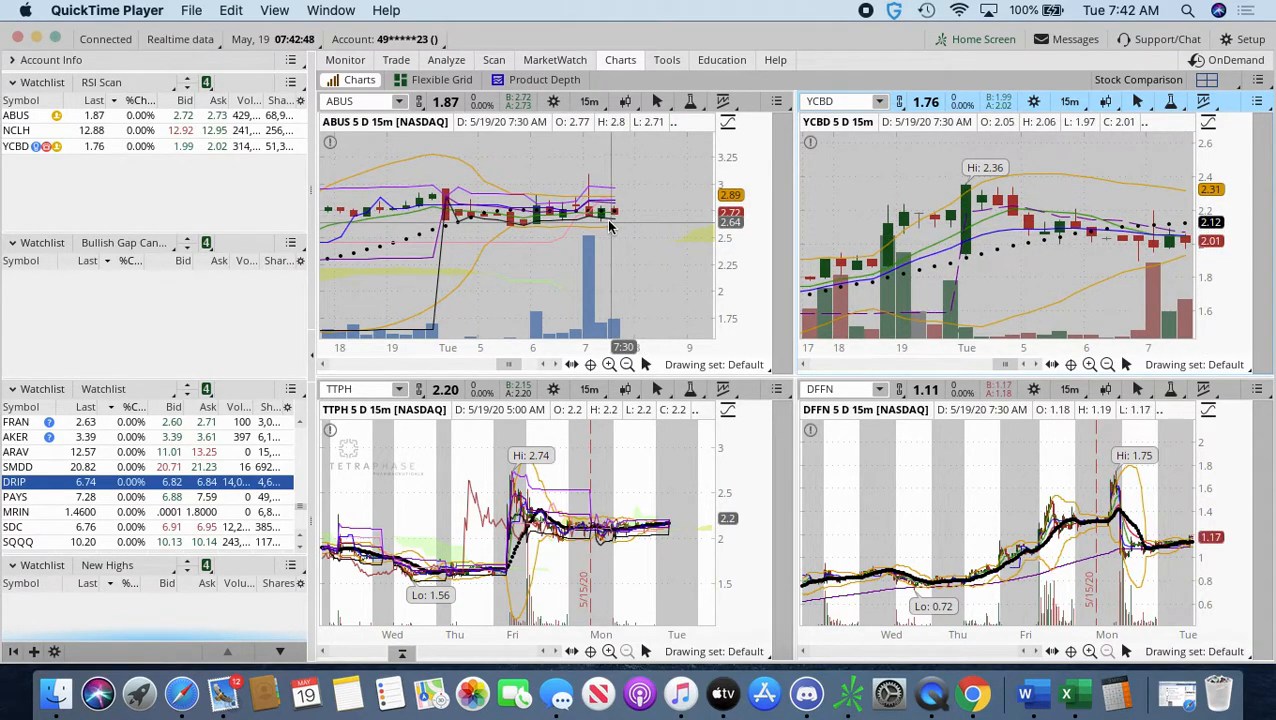
pyautogui.moveTo(624, 218)
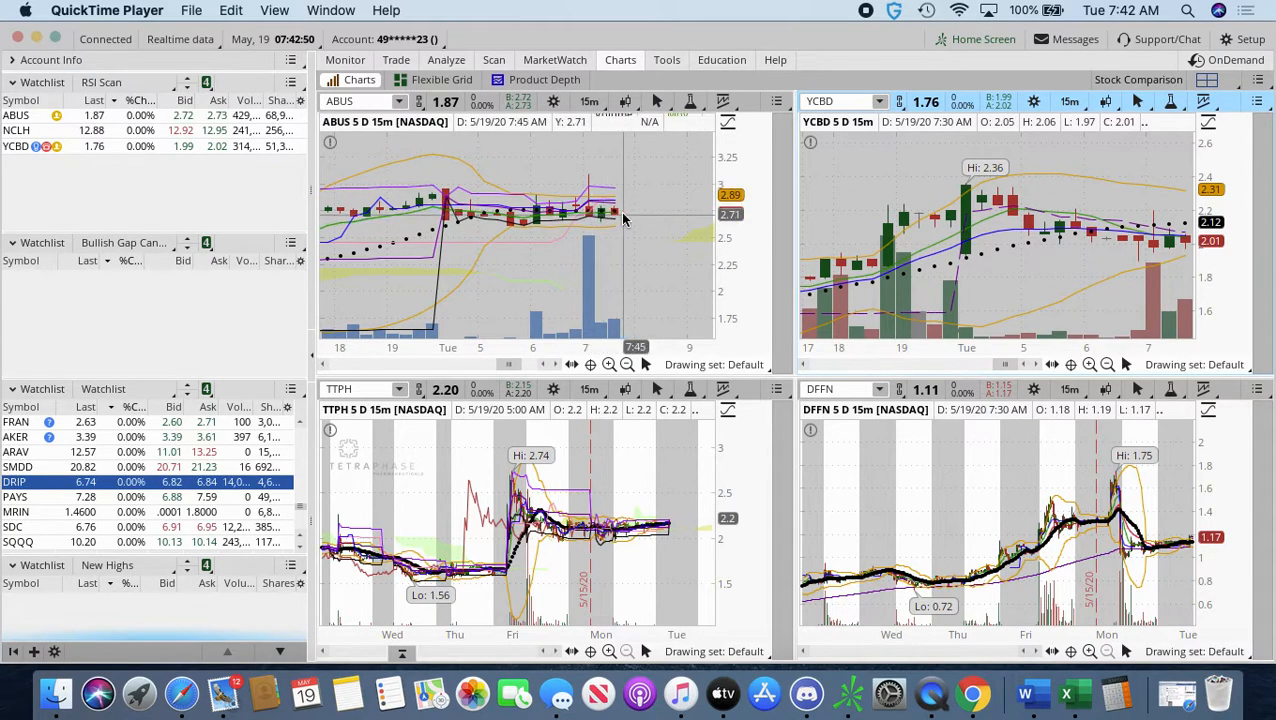
pyautogui.moveTo(950, 240)
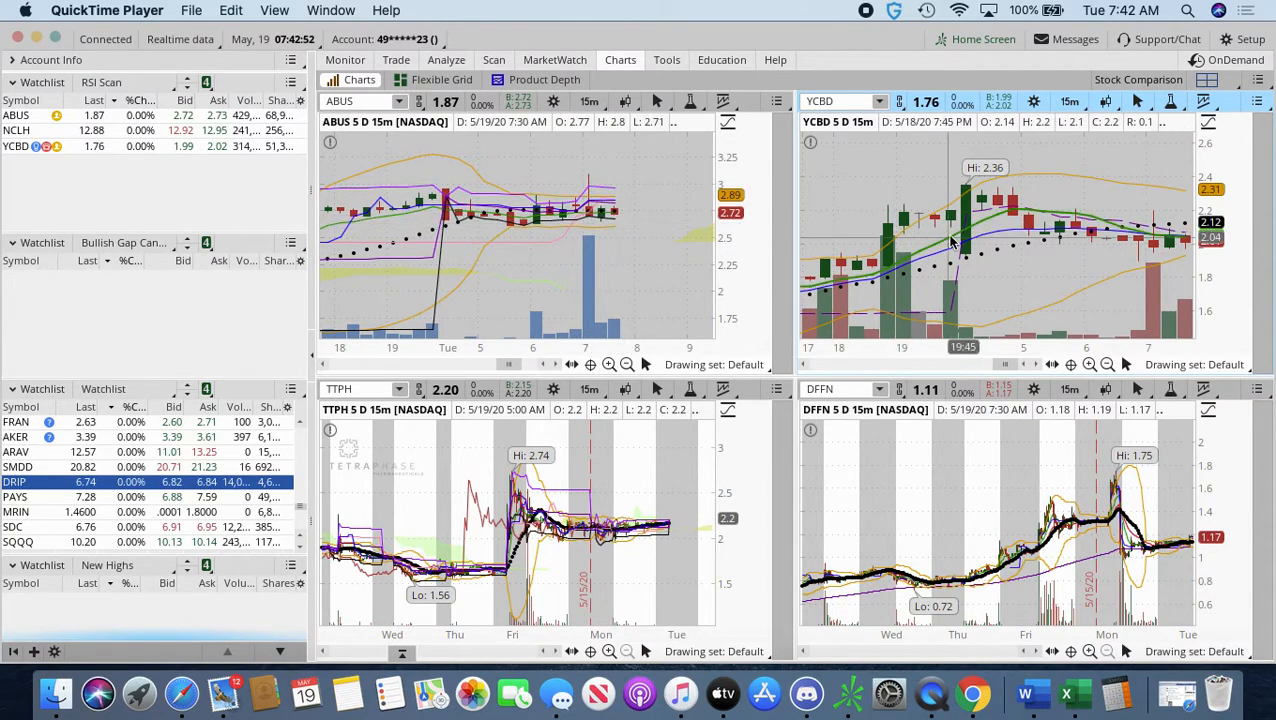
pyautogui.moveTo(1156, 236)
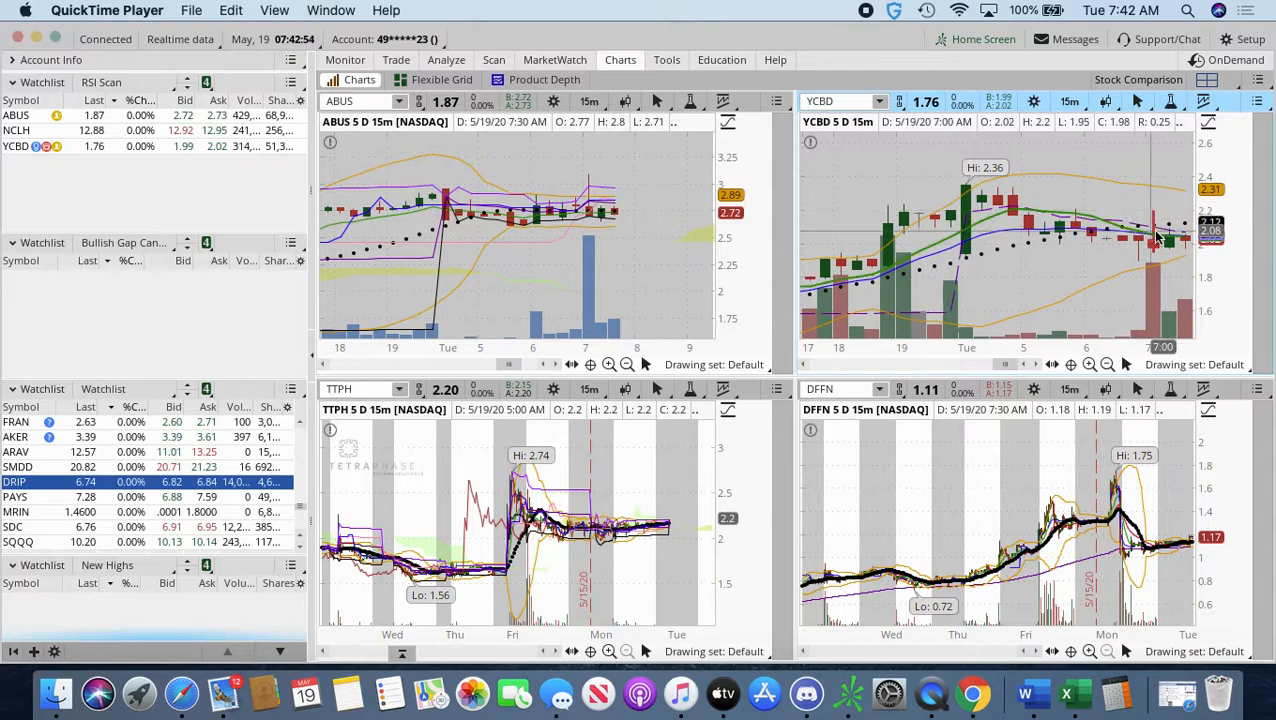
pyautogui.moveTo(1188, 244)
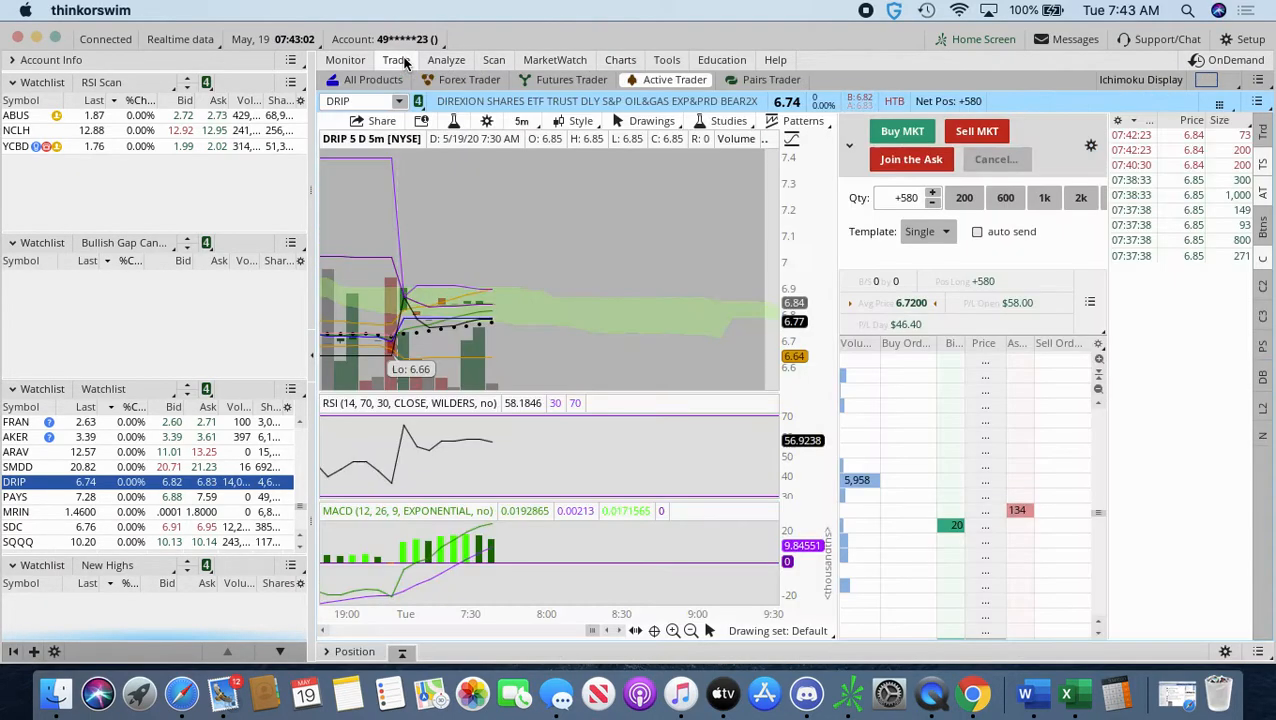
pyautogui.moveTo(640, 222)
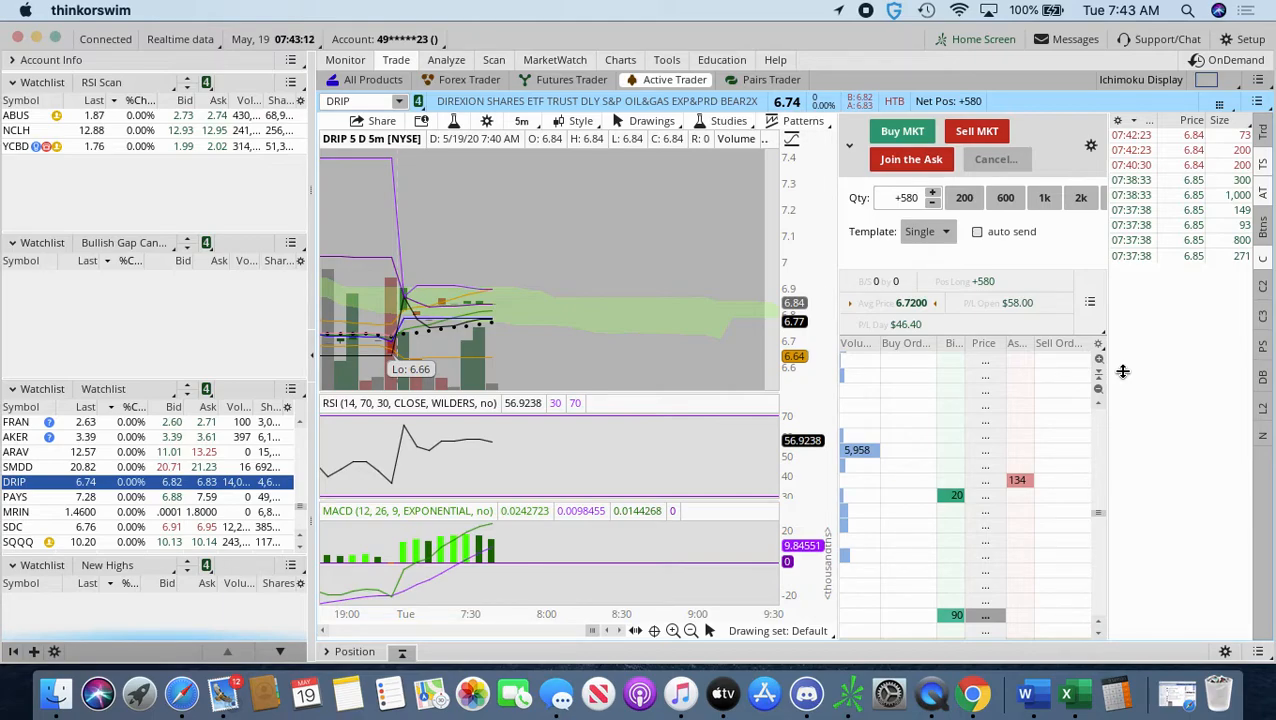
pyautogui.moveTo(978, 476)
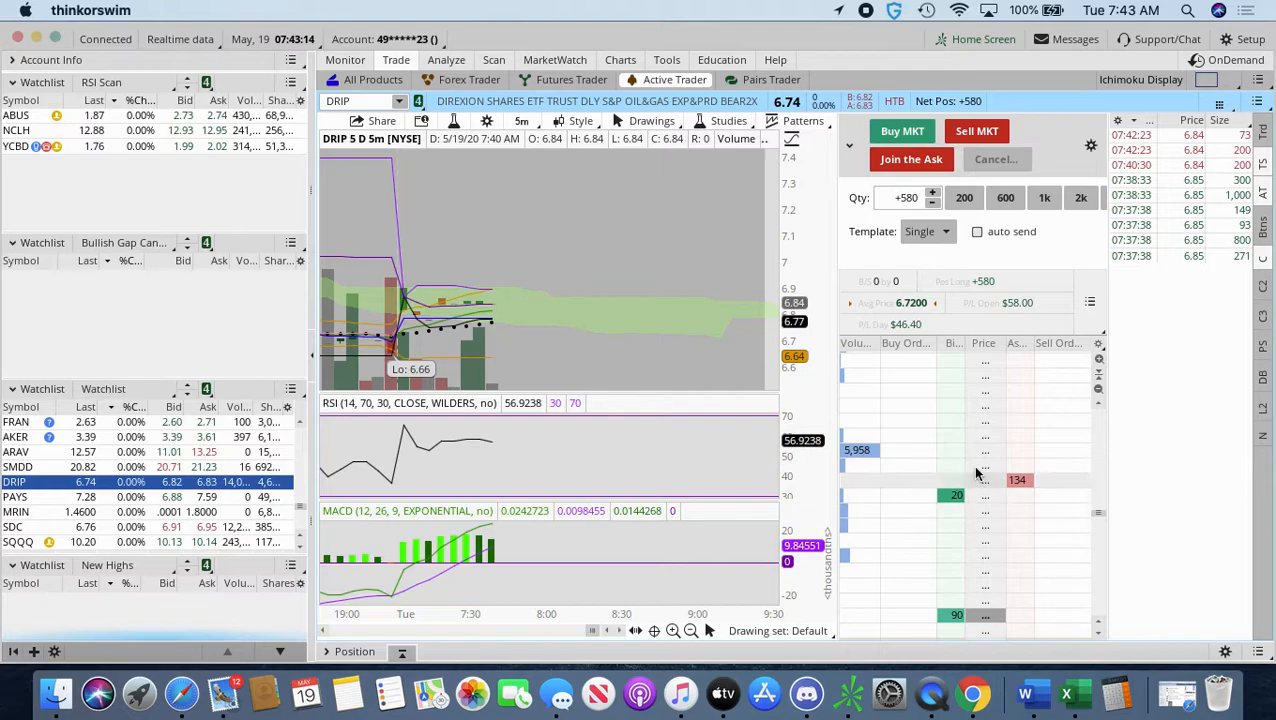
pyautogui.moveTo(614, 438)
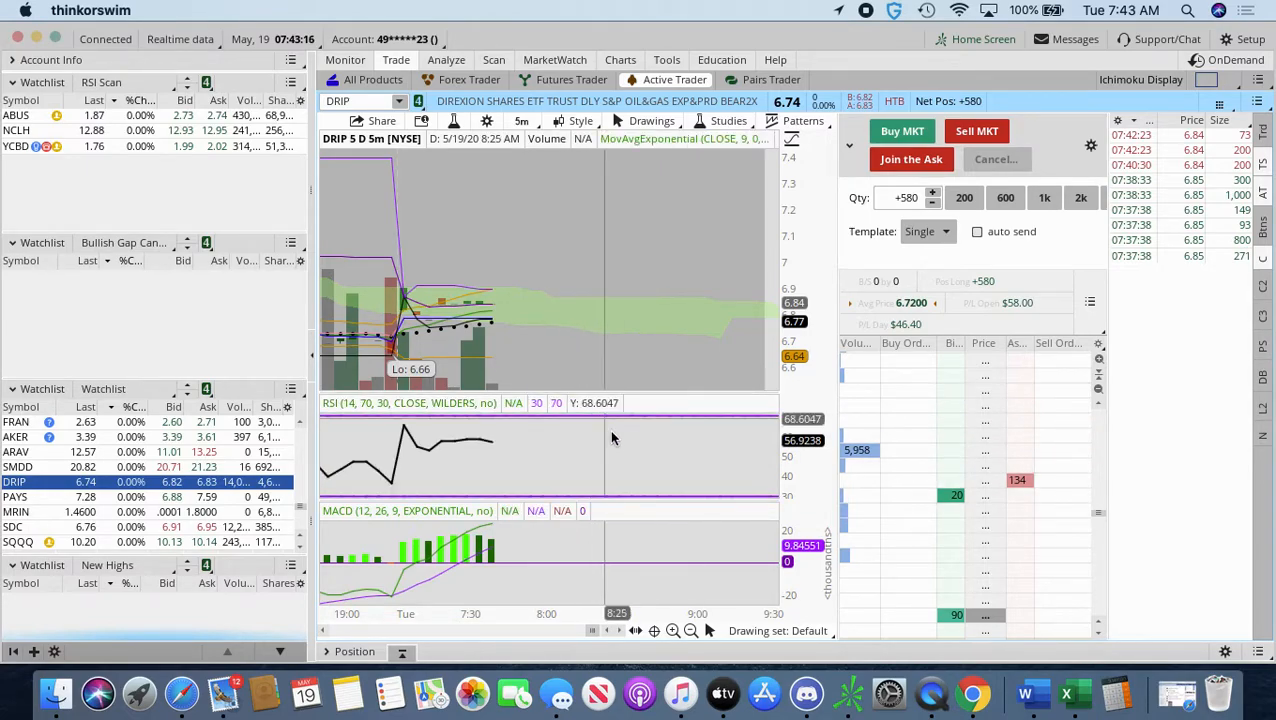
pyautogui.moveTo(478, 570)
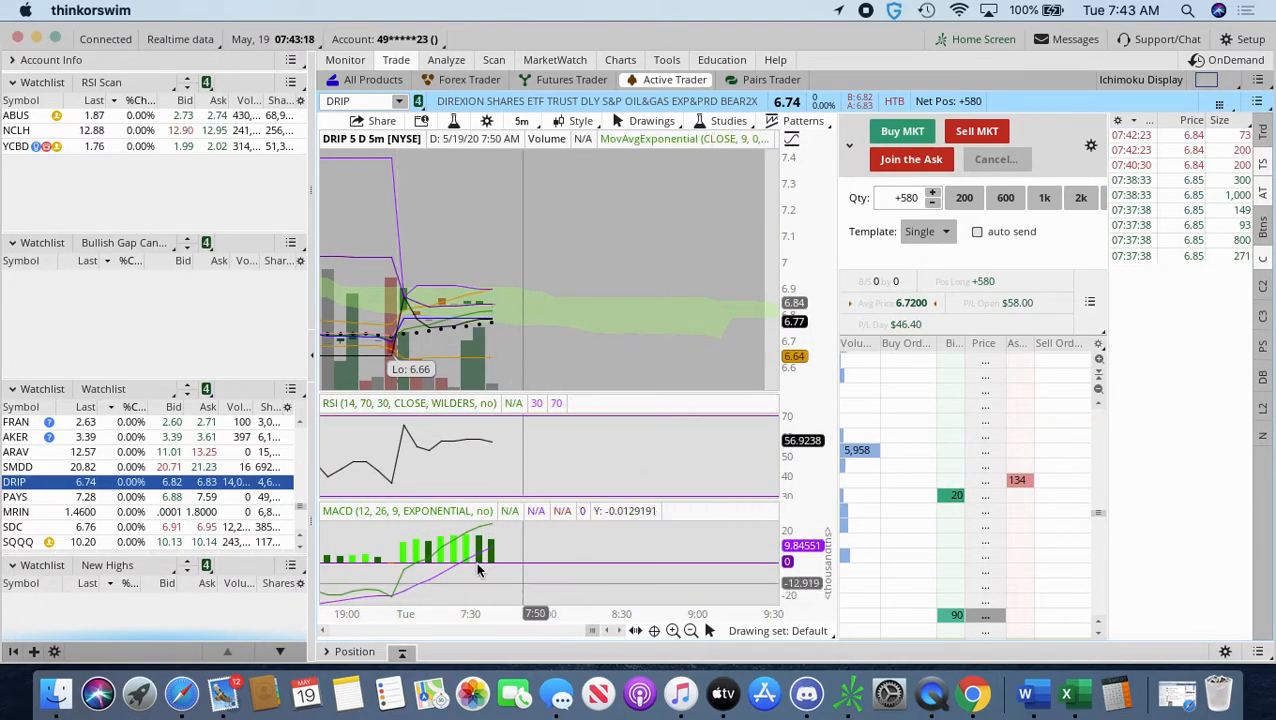
pyautogui.moveTo(490, 568)
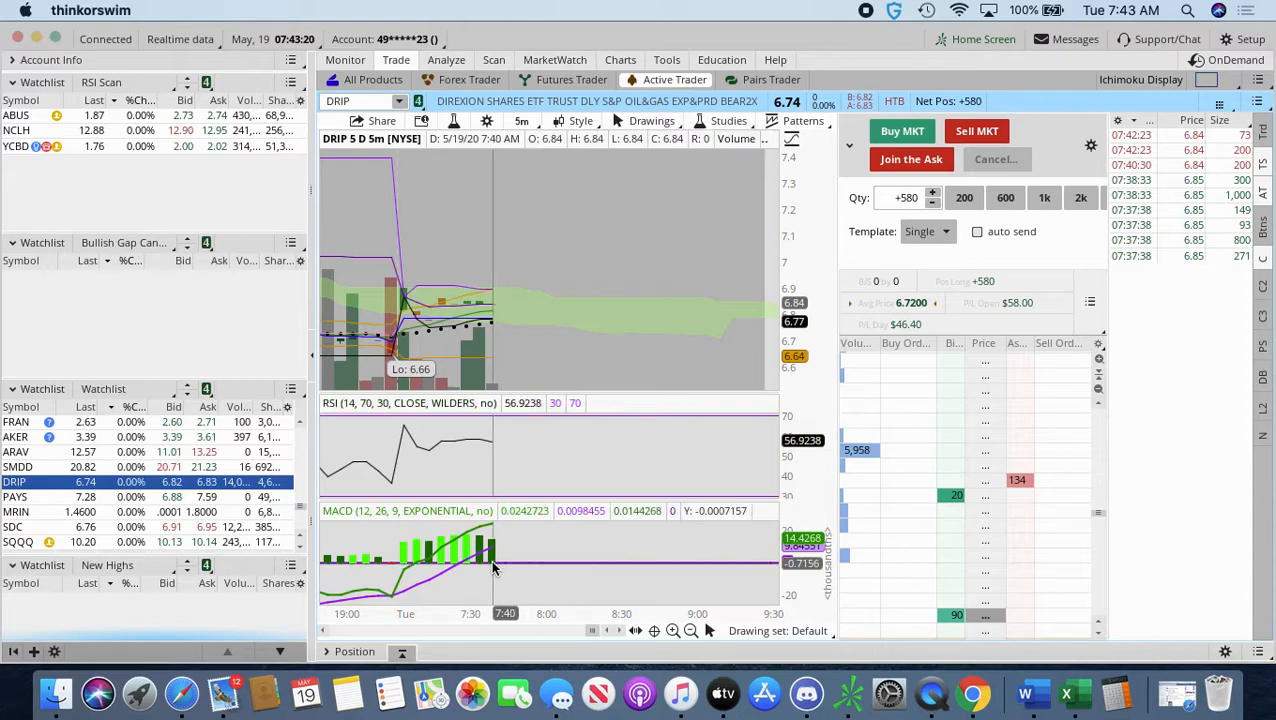
pyautogui.moveTo(490, 444)
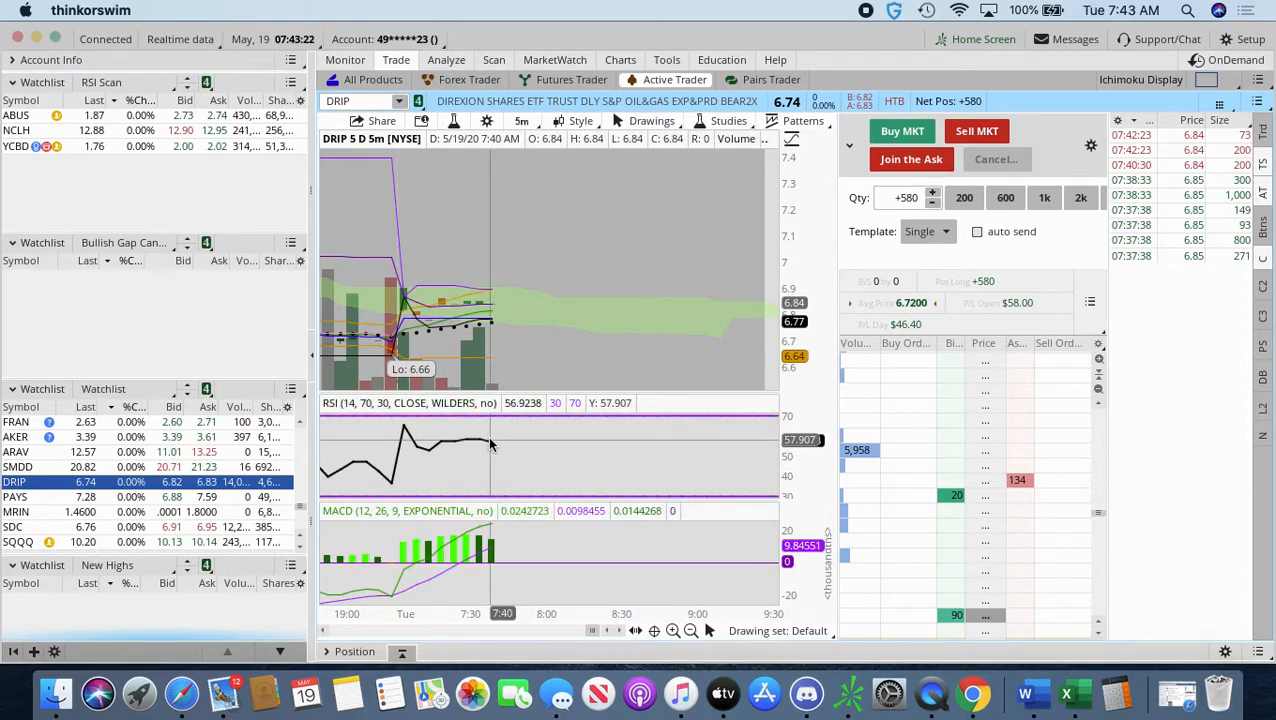
pyautogui.click(520, 122)
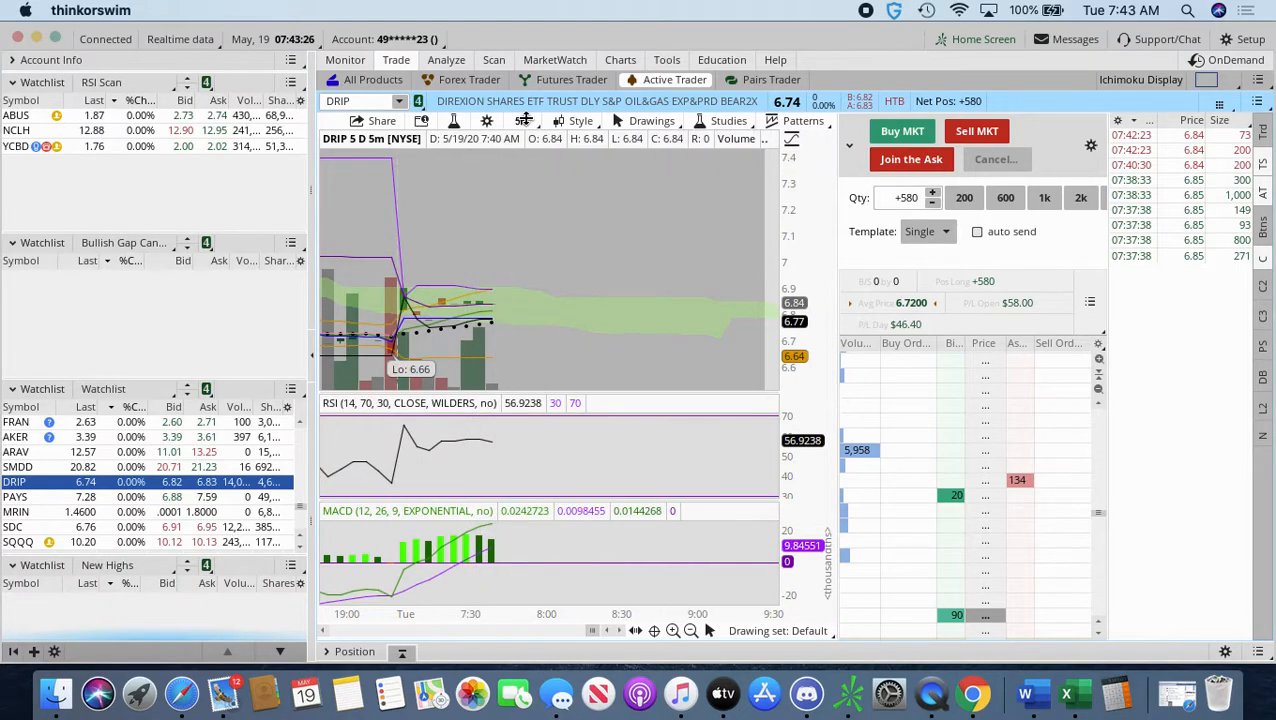
pyautogui.click(522, 122)
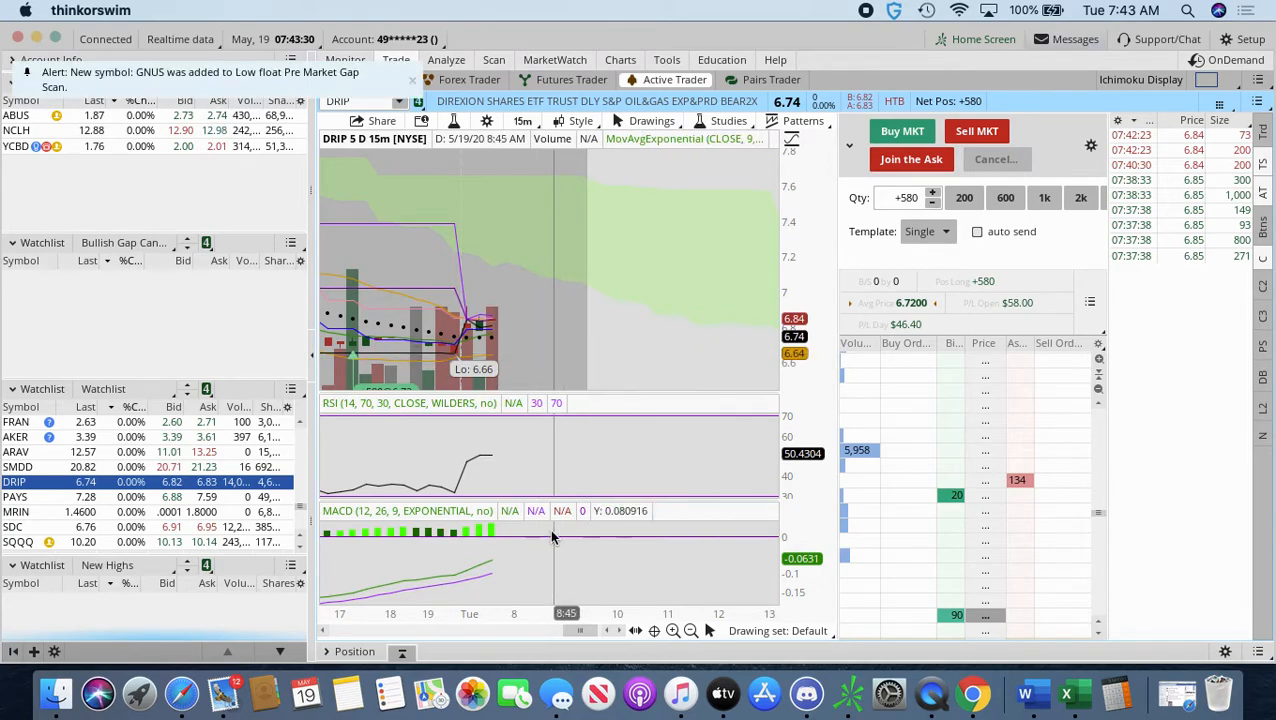
pyautogui.moveTo(624, 368)
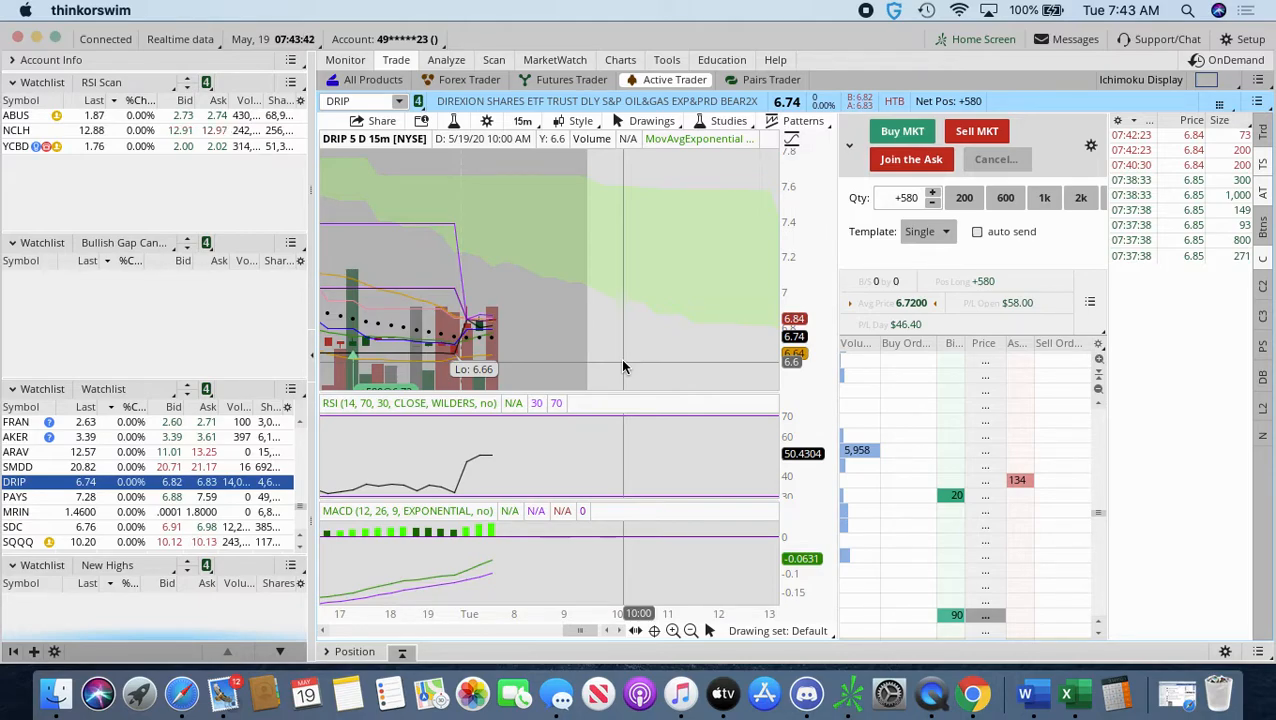
pyautogui.moveTo(564, 392)
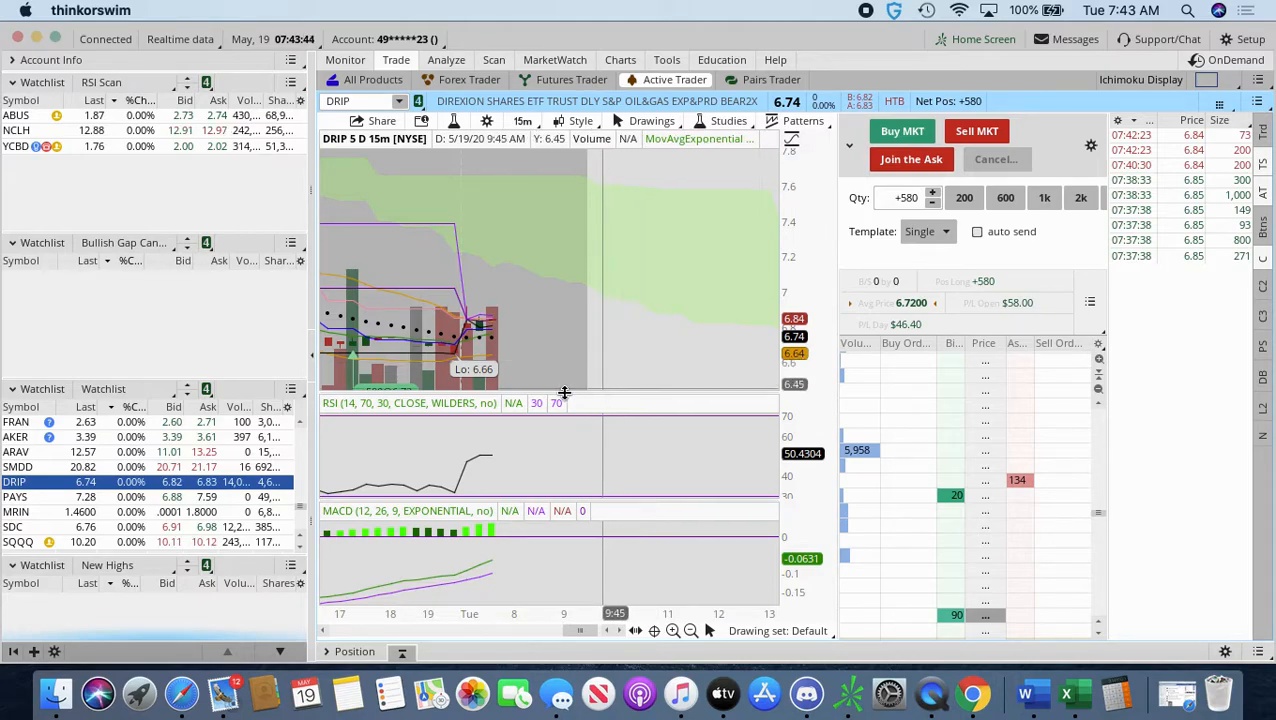
pyautogui.moveTo(564, 390)
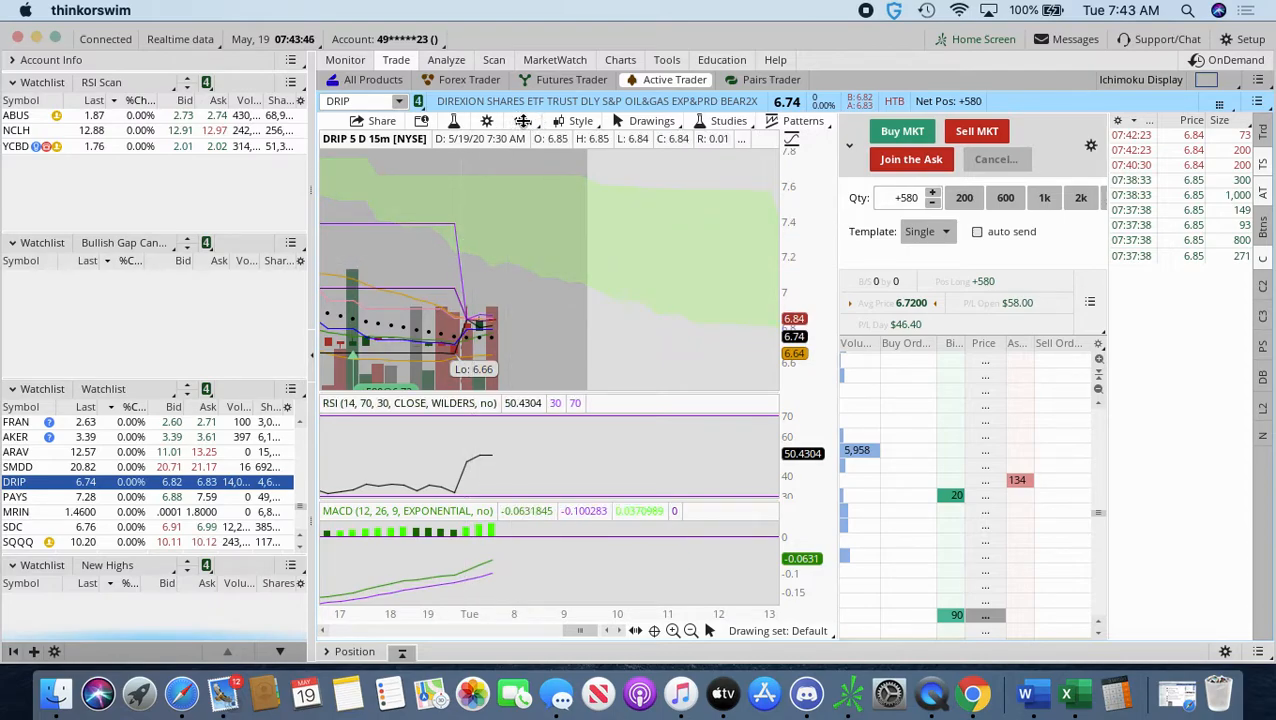
pyautogui.moveTo(492, 252)
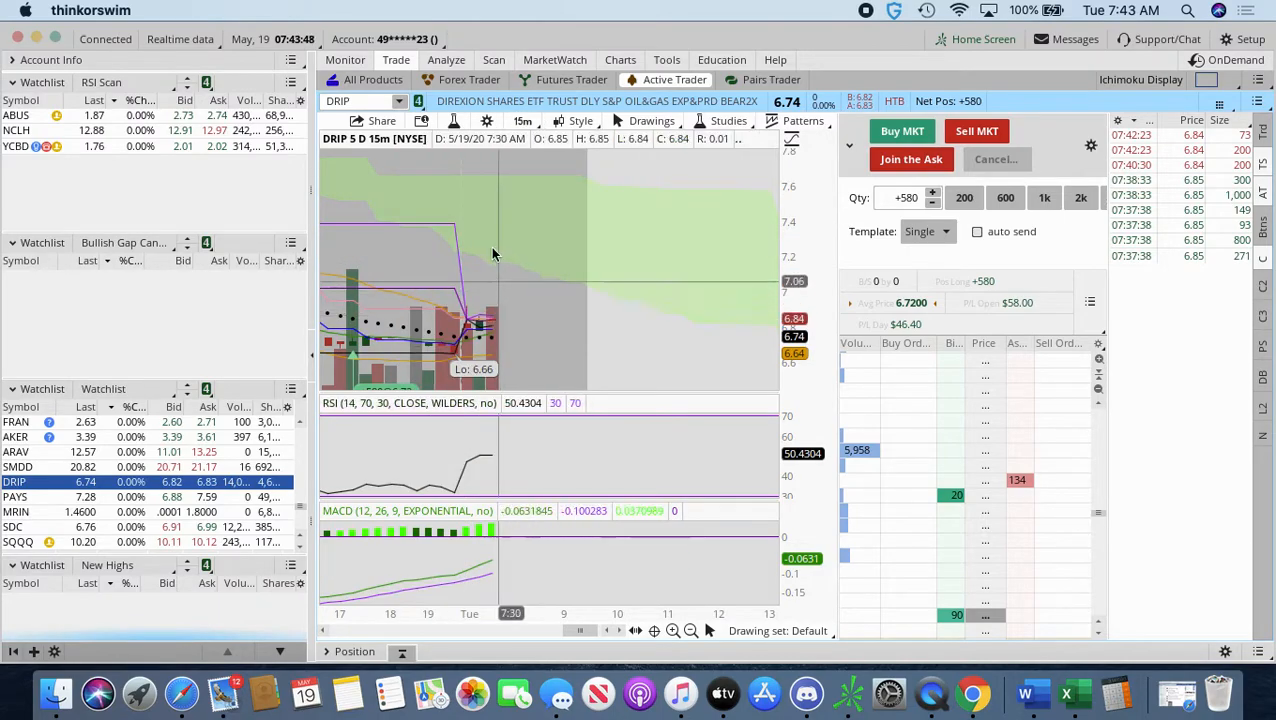
# Step: Bring up the list of chart time frame presets for the DRIP chart
pyautogui.click(522, 120)
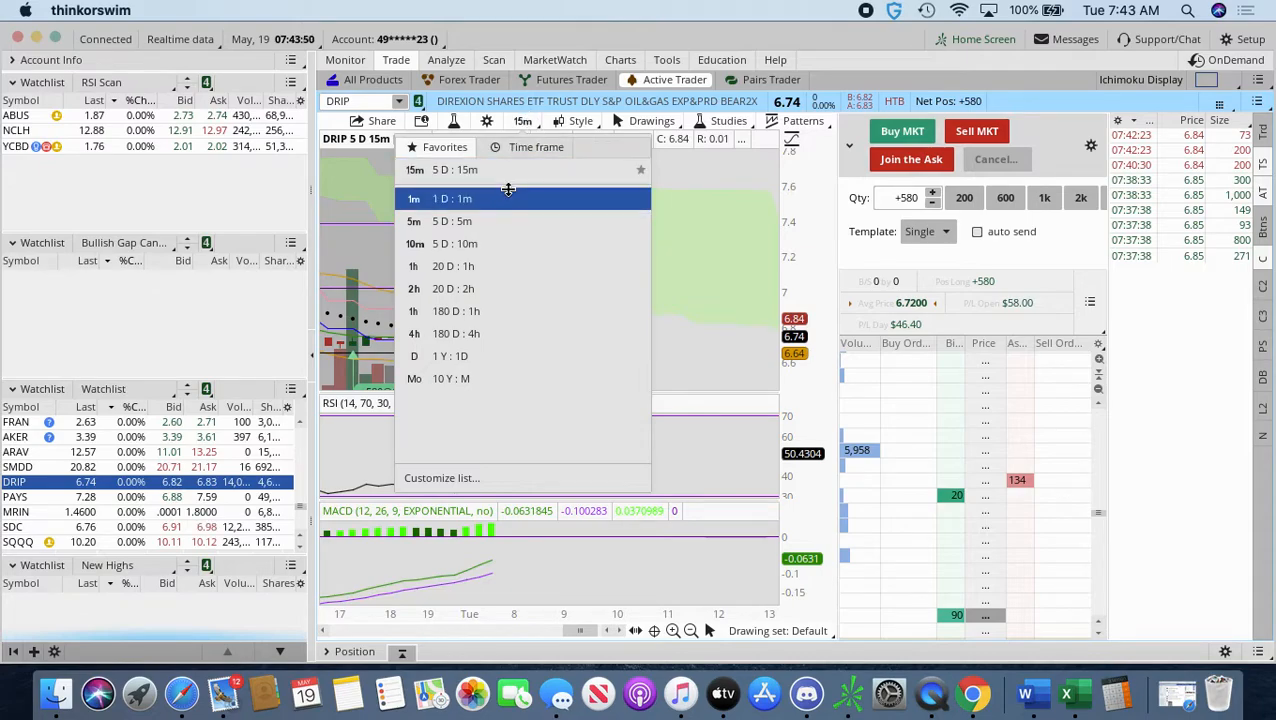
pyautogui.click(452, 332)
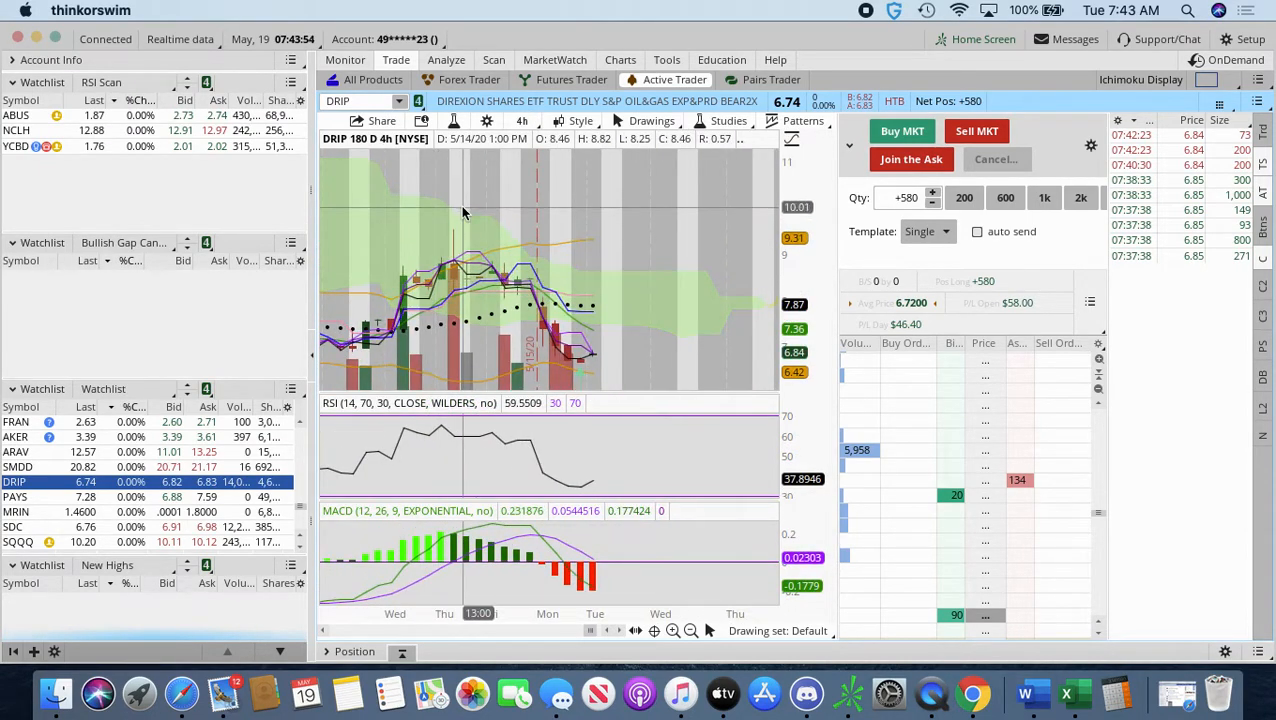
pyautogui.moveTo(456, 230)
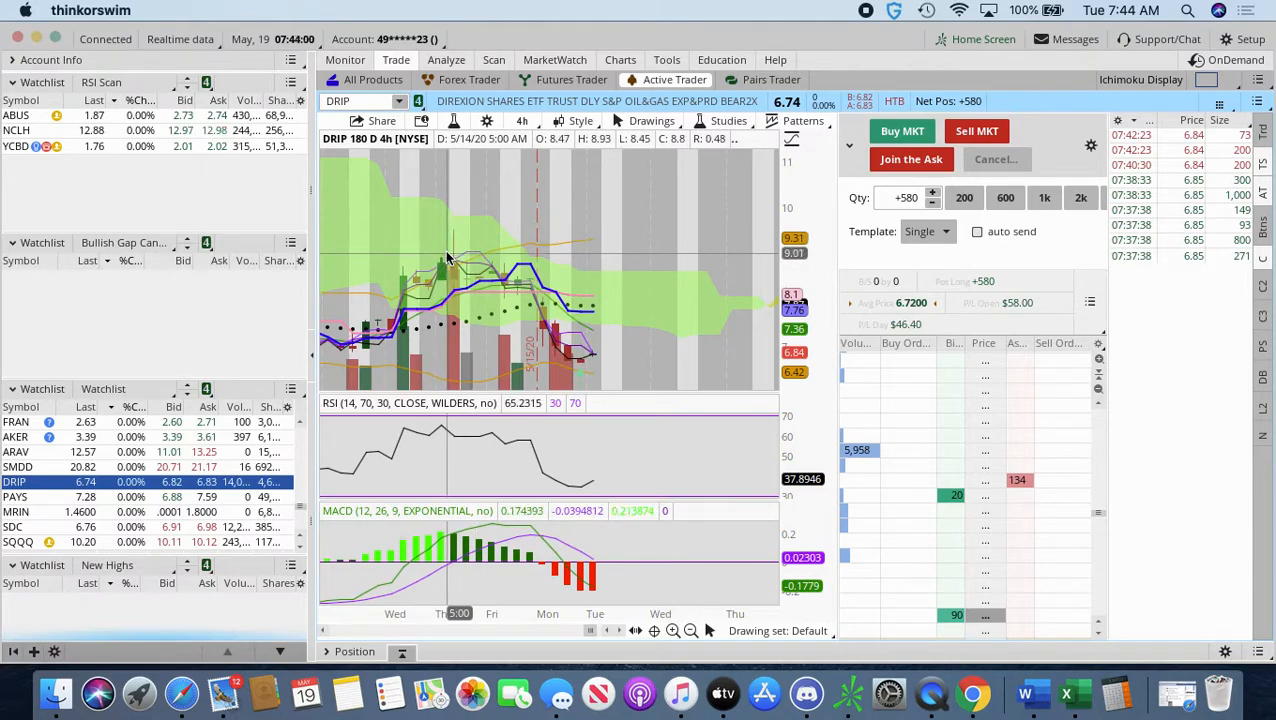
pyautogui.moveTo(500, 304)
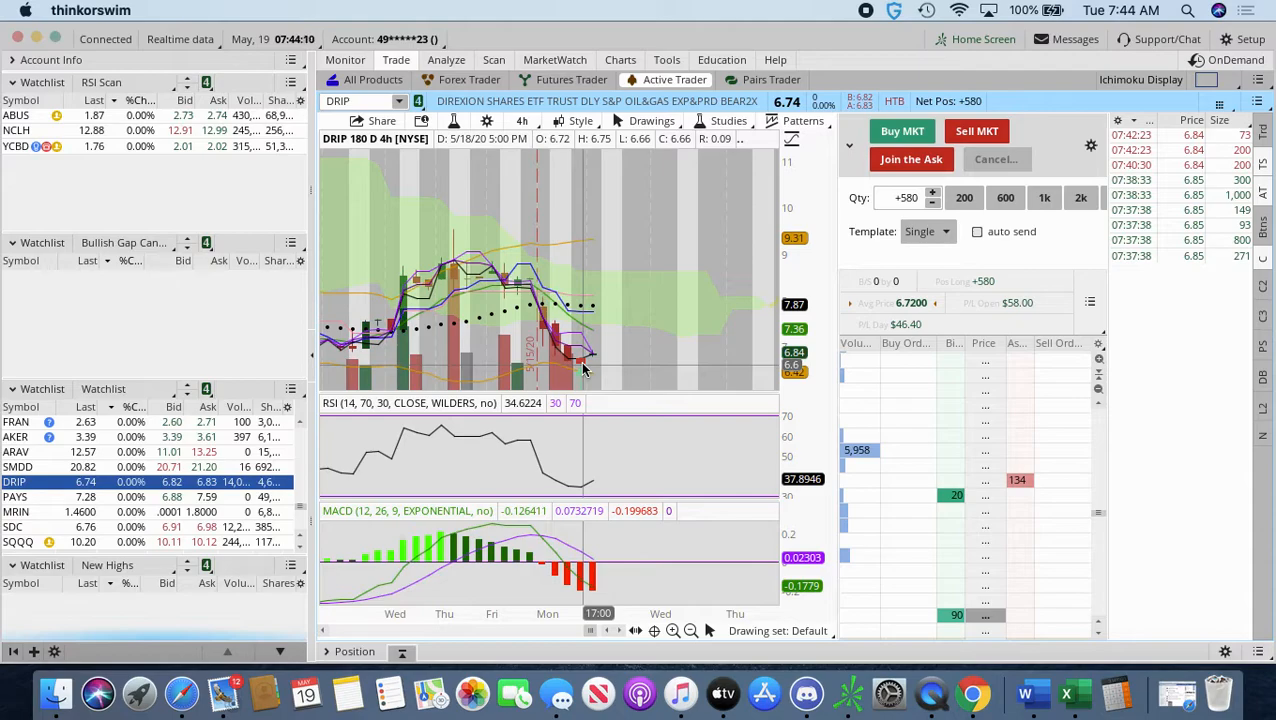
pyautogui.moveTo(576, 490)
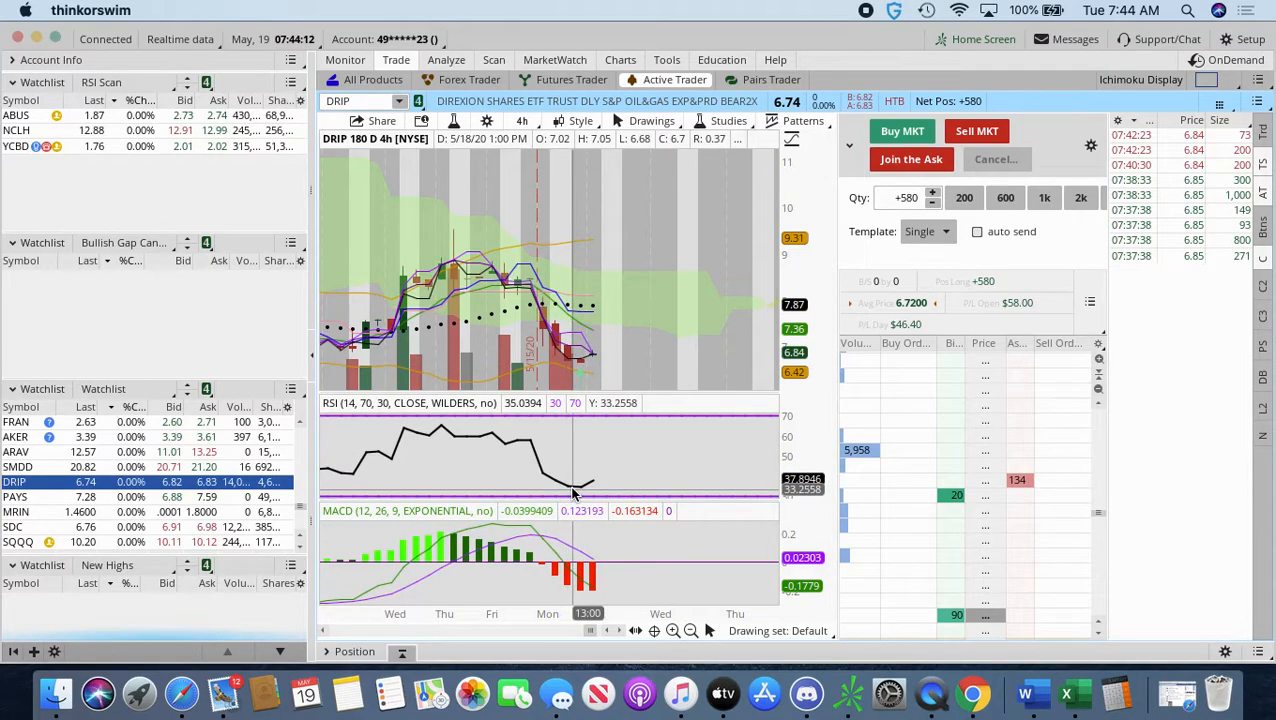
pyautogui.moveTo(584, 490)
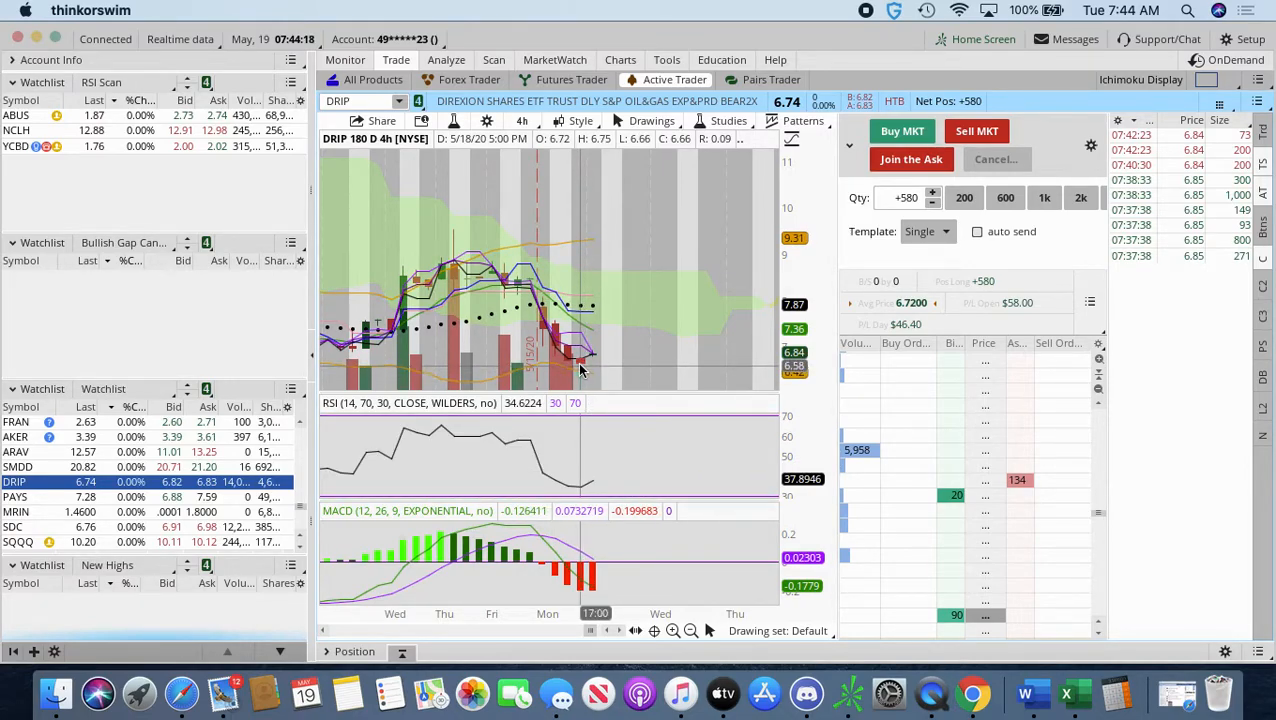
pyautogui.moveTo(580, 560)
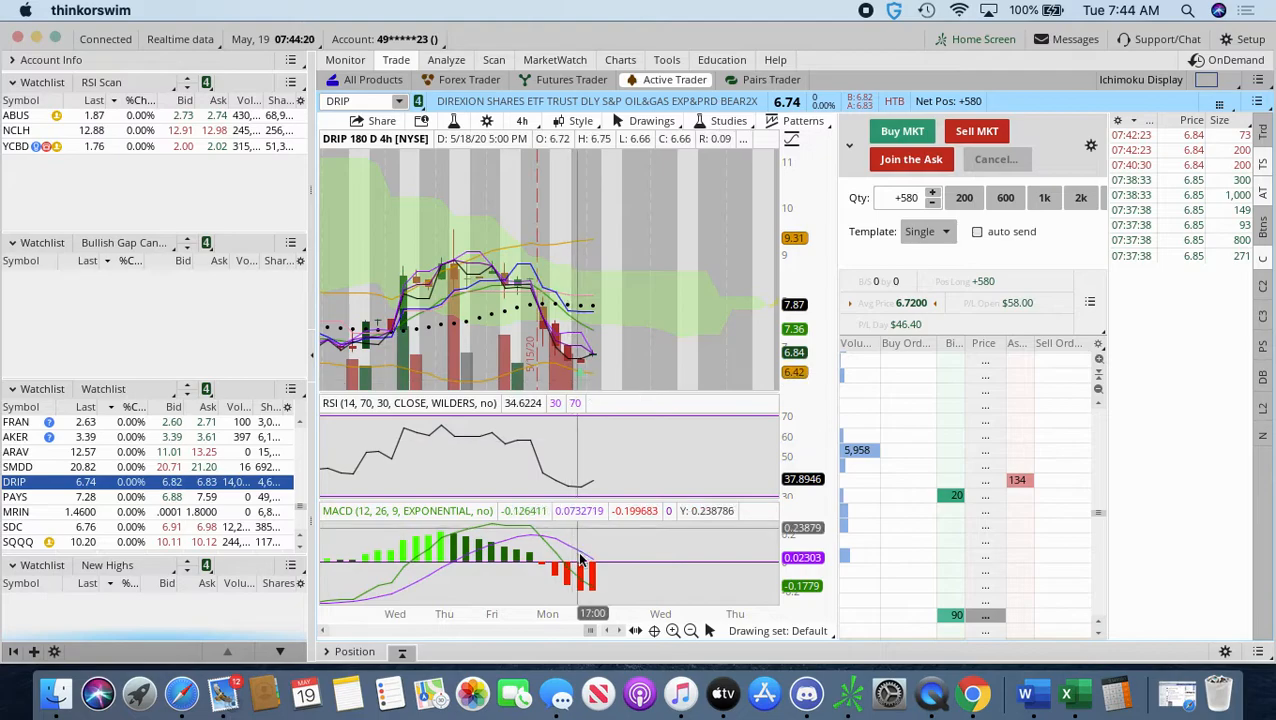
pyautogui.moveTo(590, 596)
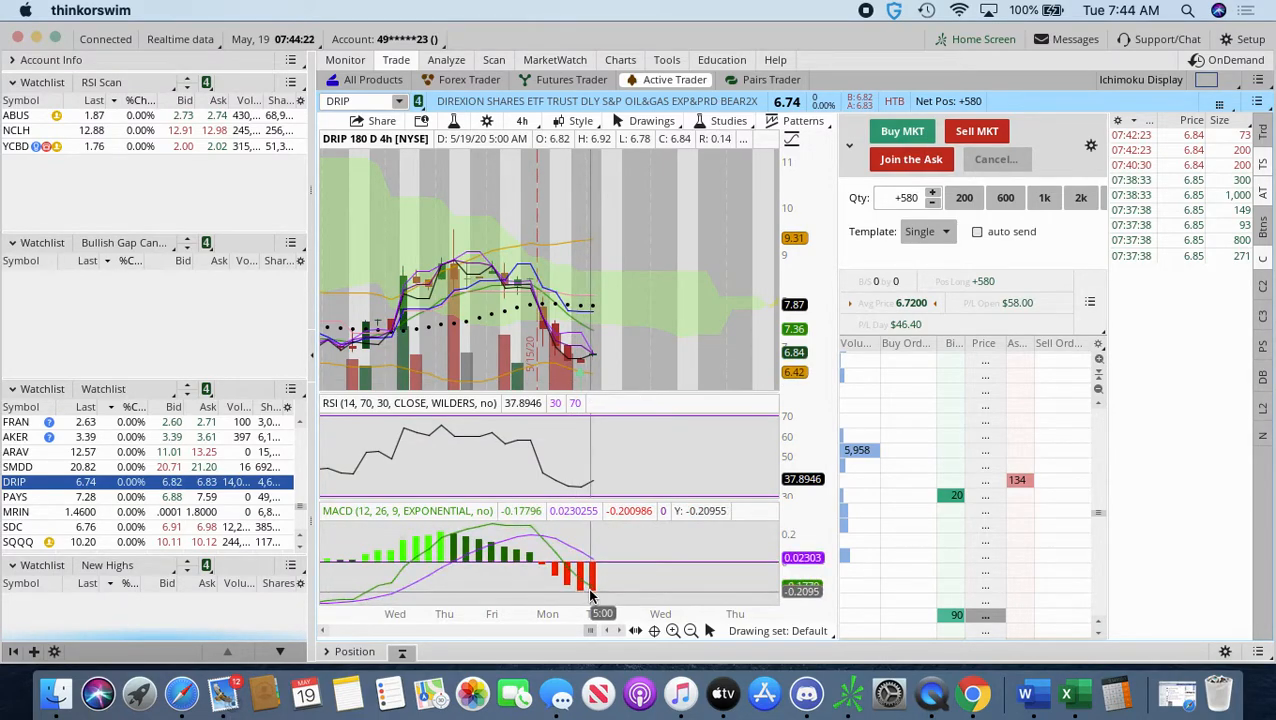
pyautogui.moveTo(590, 576)
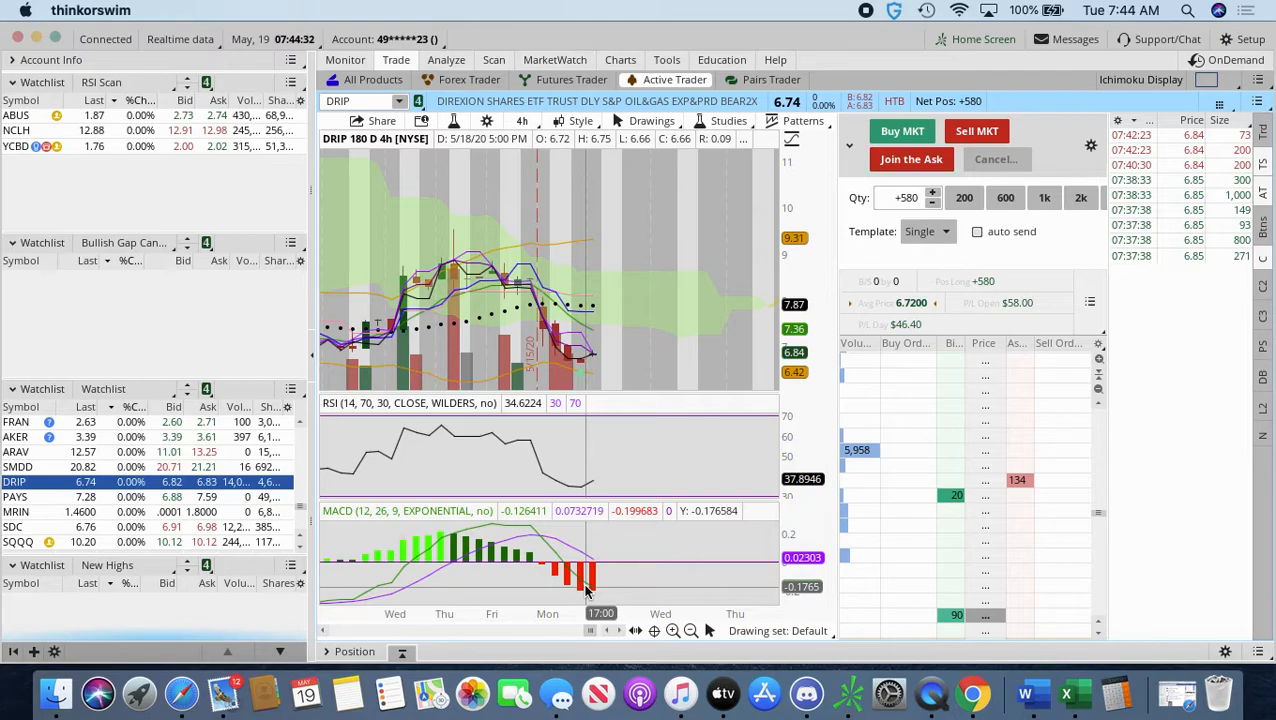
pyautogui.moveTo(590, 584)
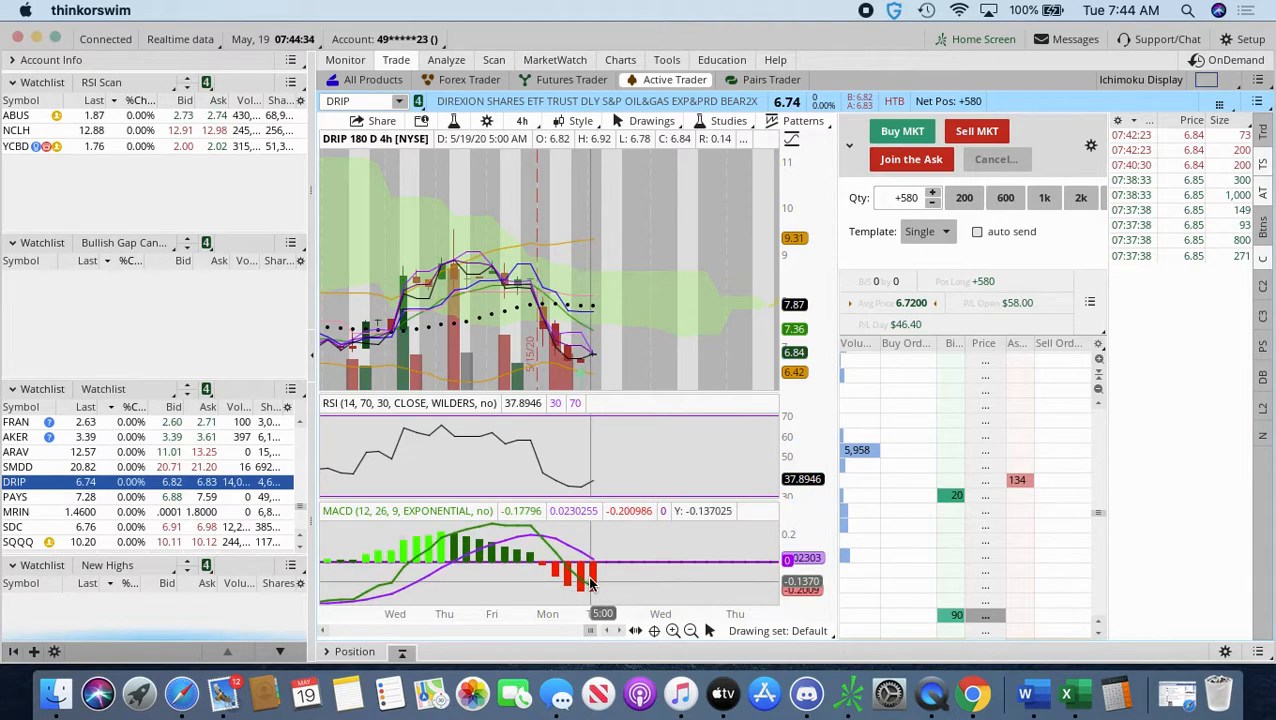
pyautogui.moveTo(600, 350)
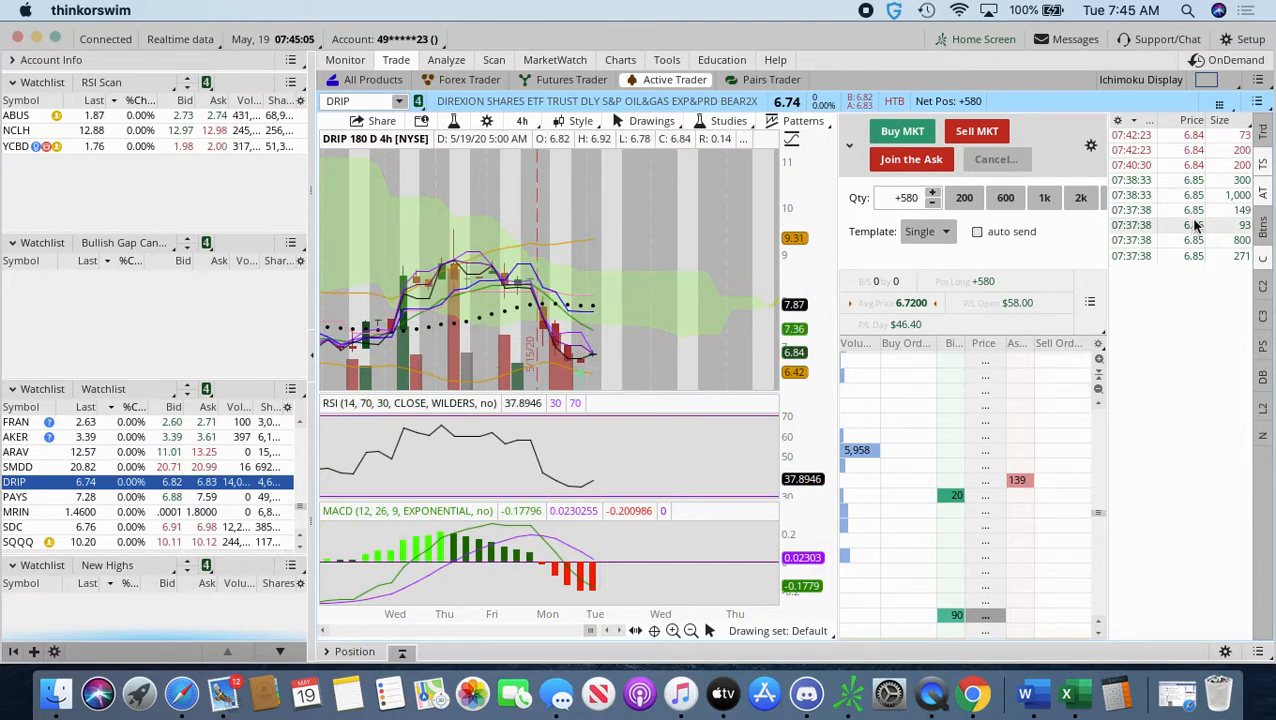
pyautogui.moveTo(1220, 296)
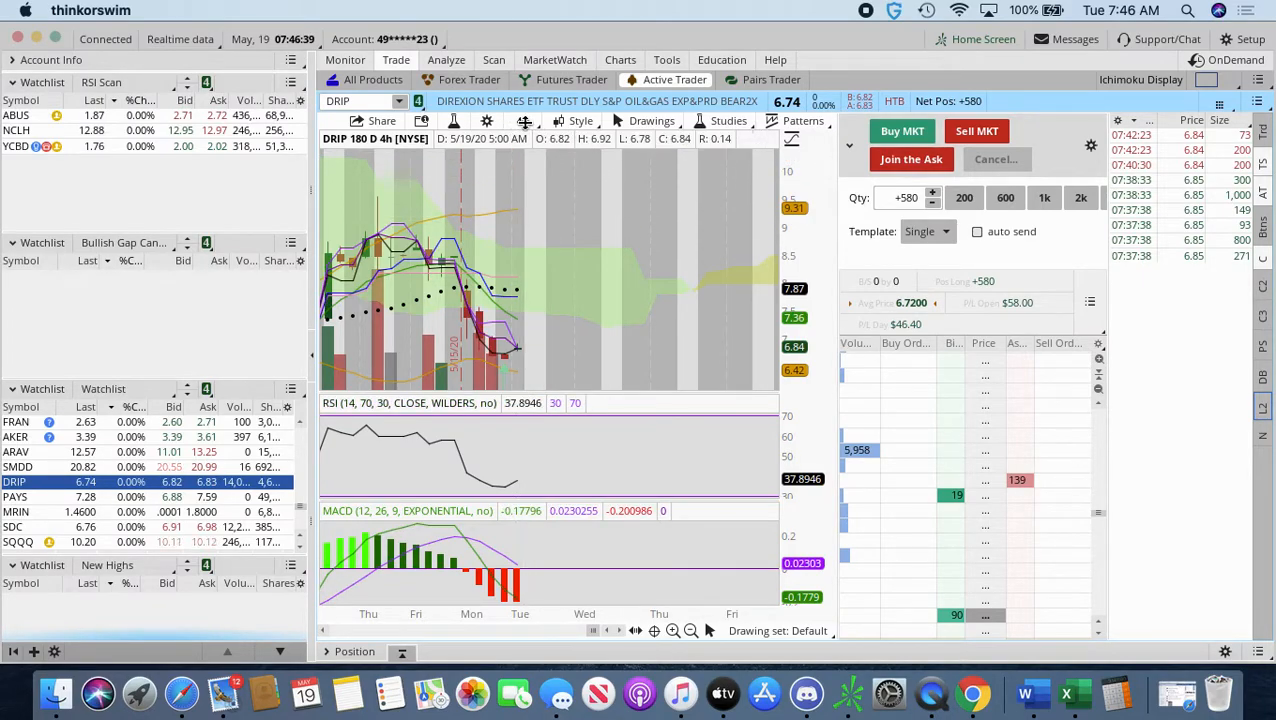
# Step: Set the DRIP chart to the 5 D : 5m preset from Favorites
pyautogui.click(520, 122)
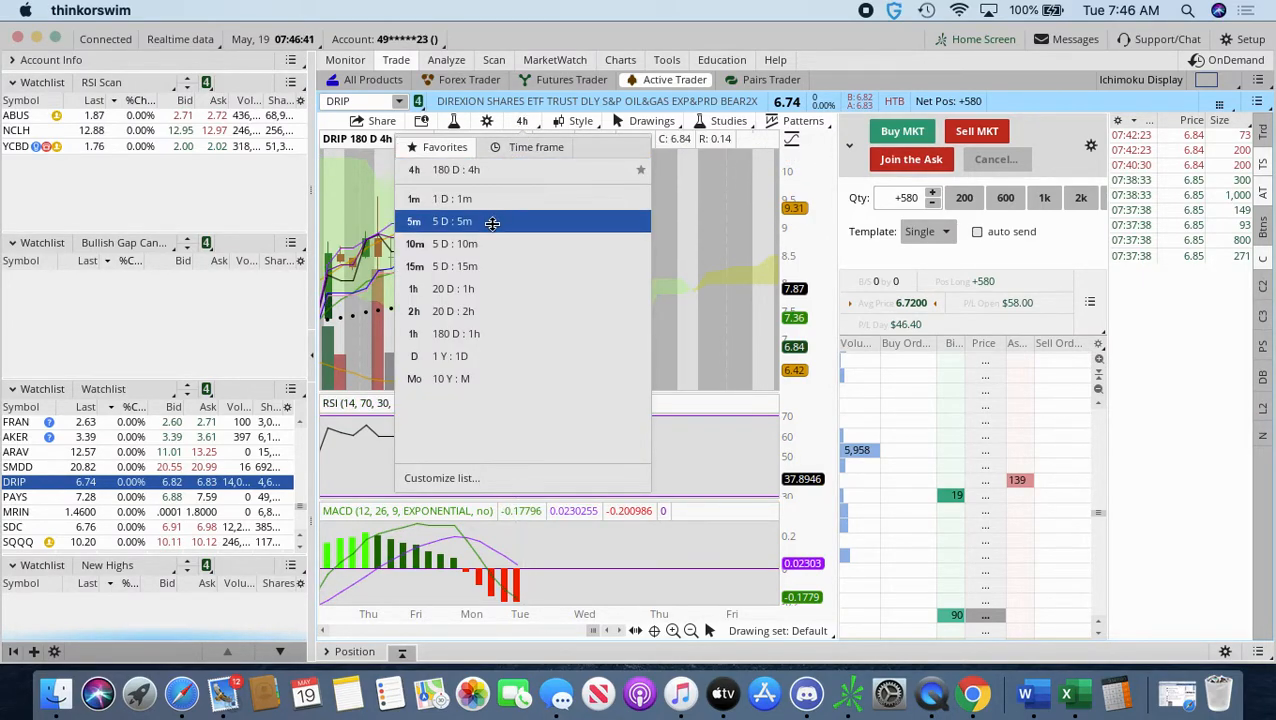
pyautogui.click(456, 220)
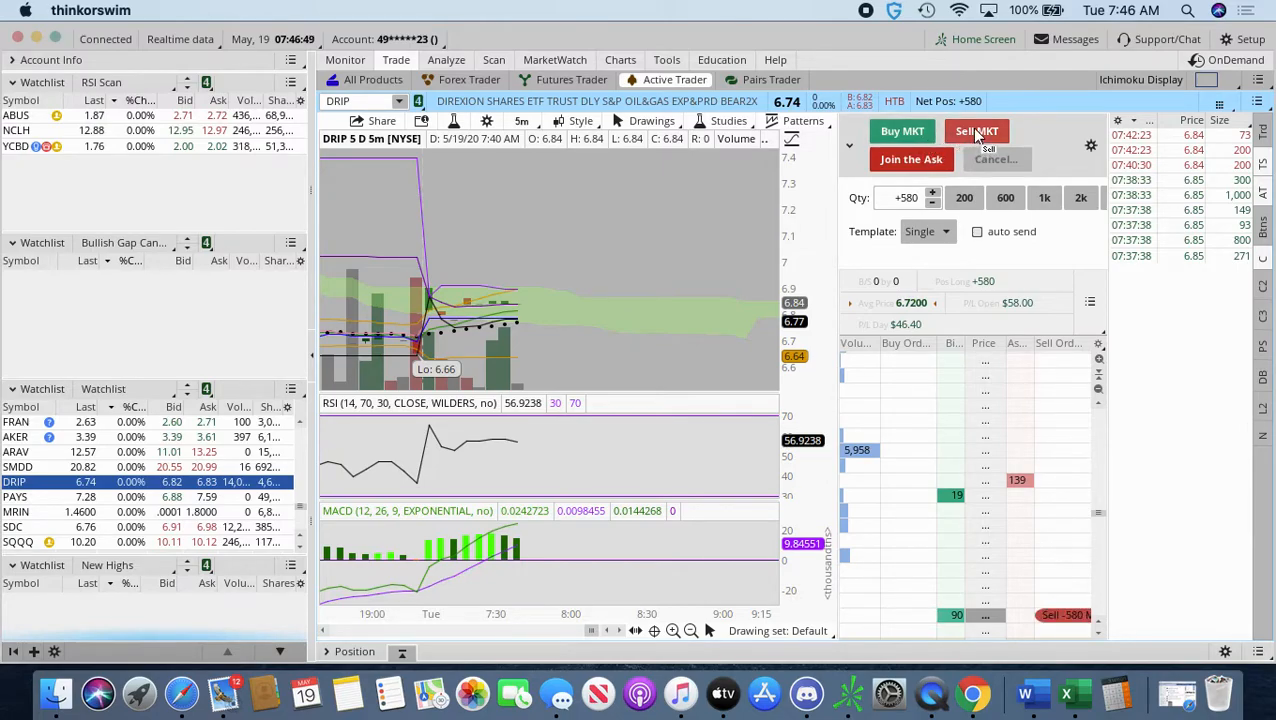
pyautogui.moveTo(976, 132)
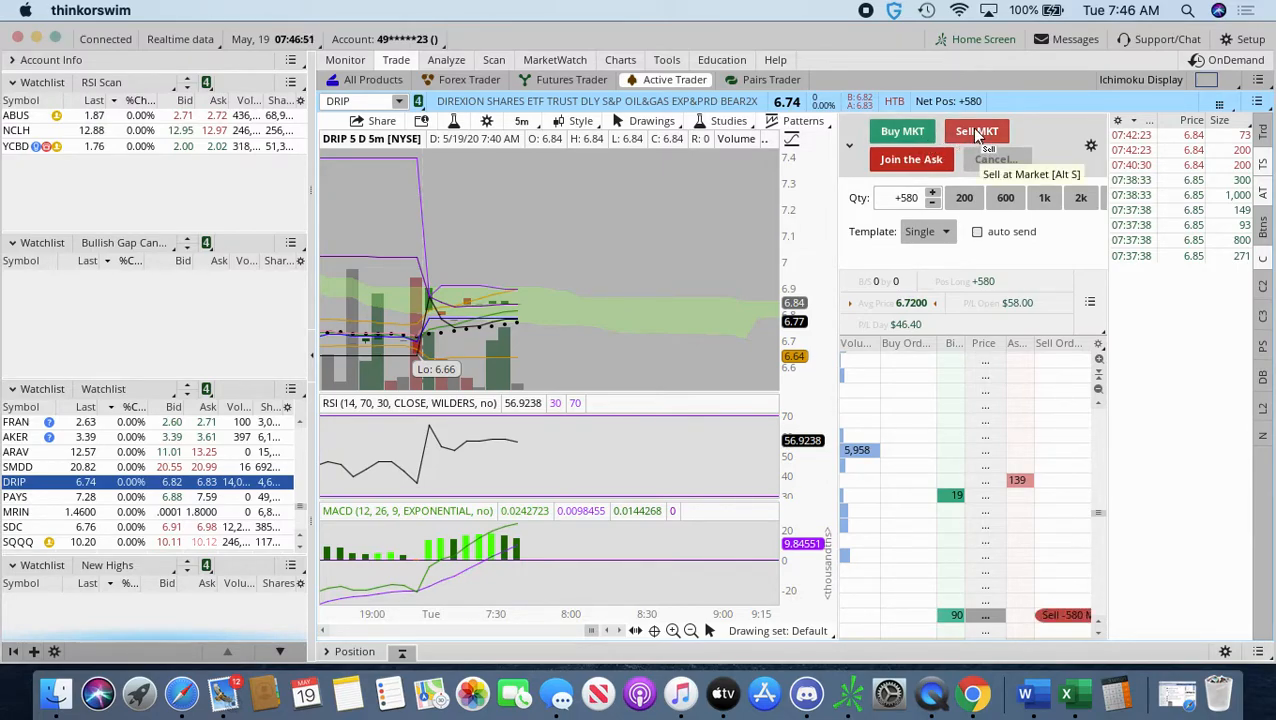
# Step: Edit the 580-share DRIP market sell into an EXT limit sell at 6.83 and confirm it
pyautogui.click(976, 132)
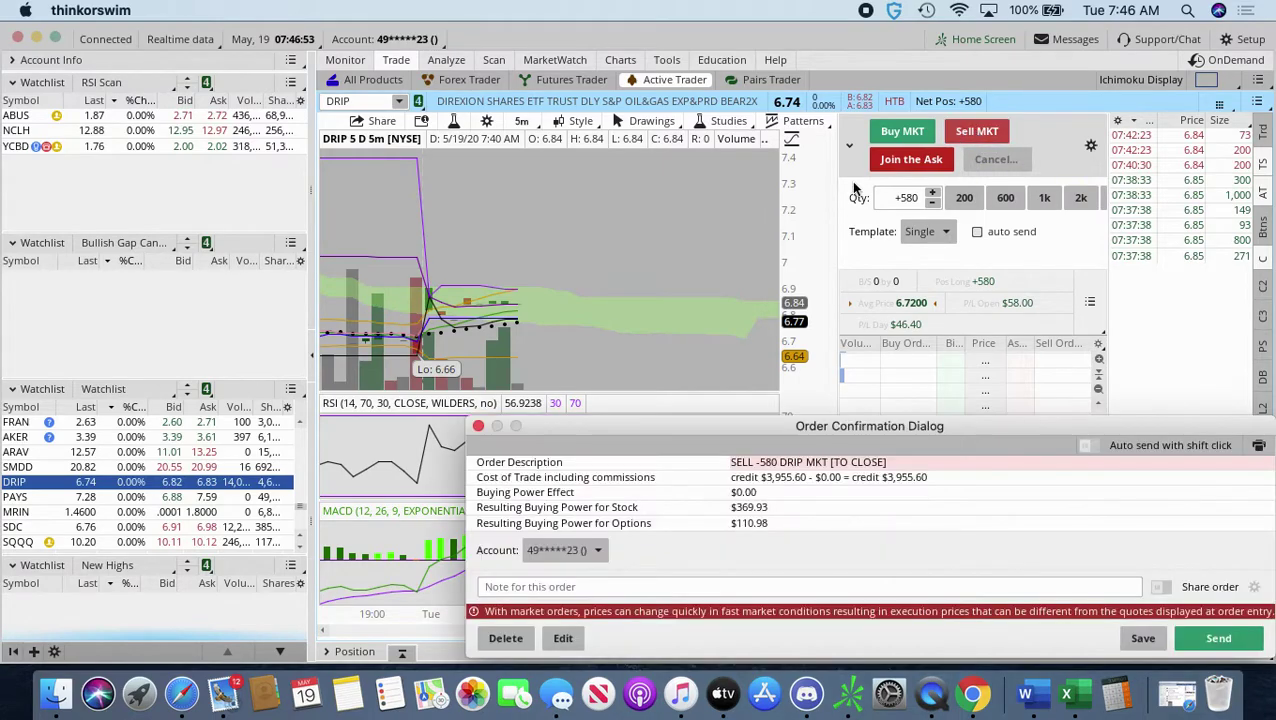
pyautogui.click(1218, 638)
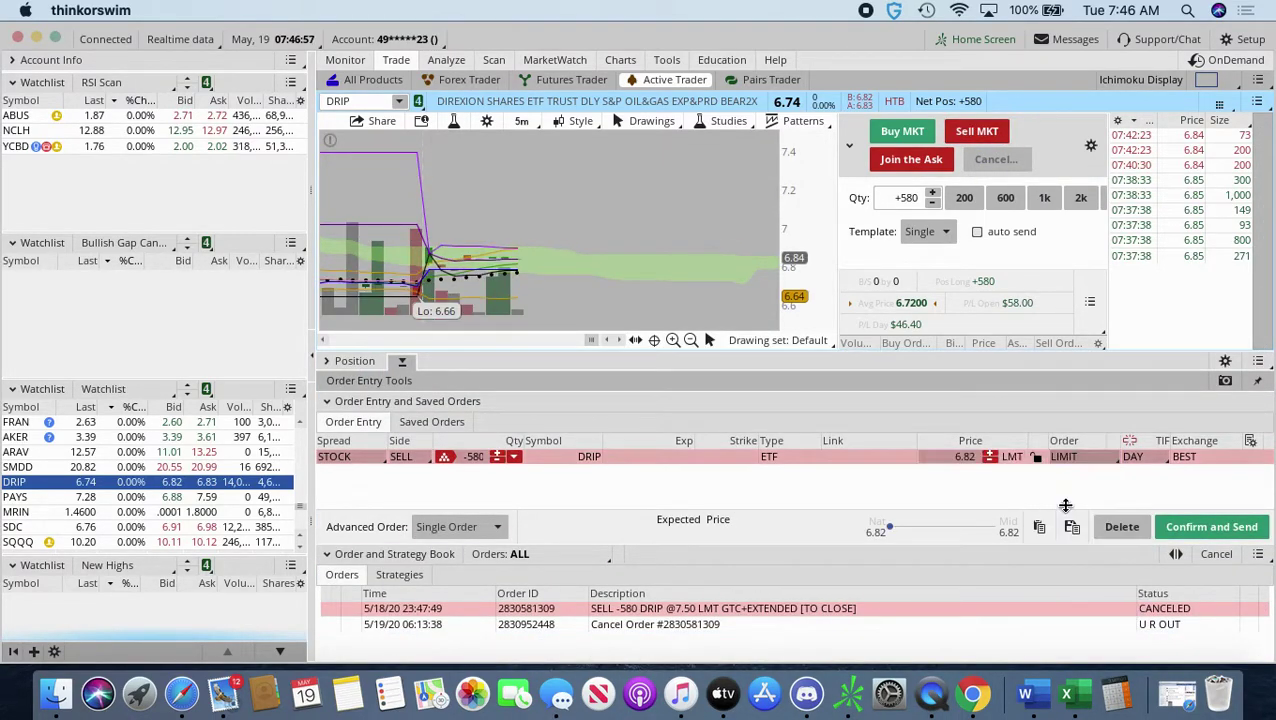
pyautogui.click(1132, 456)
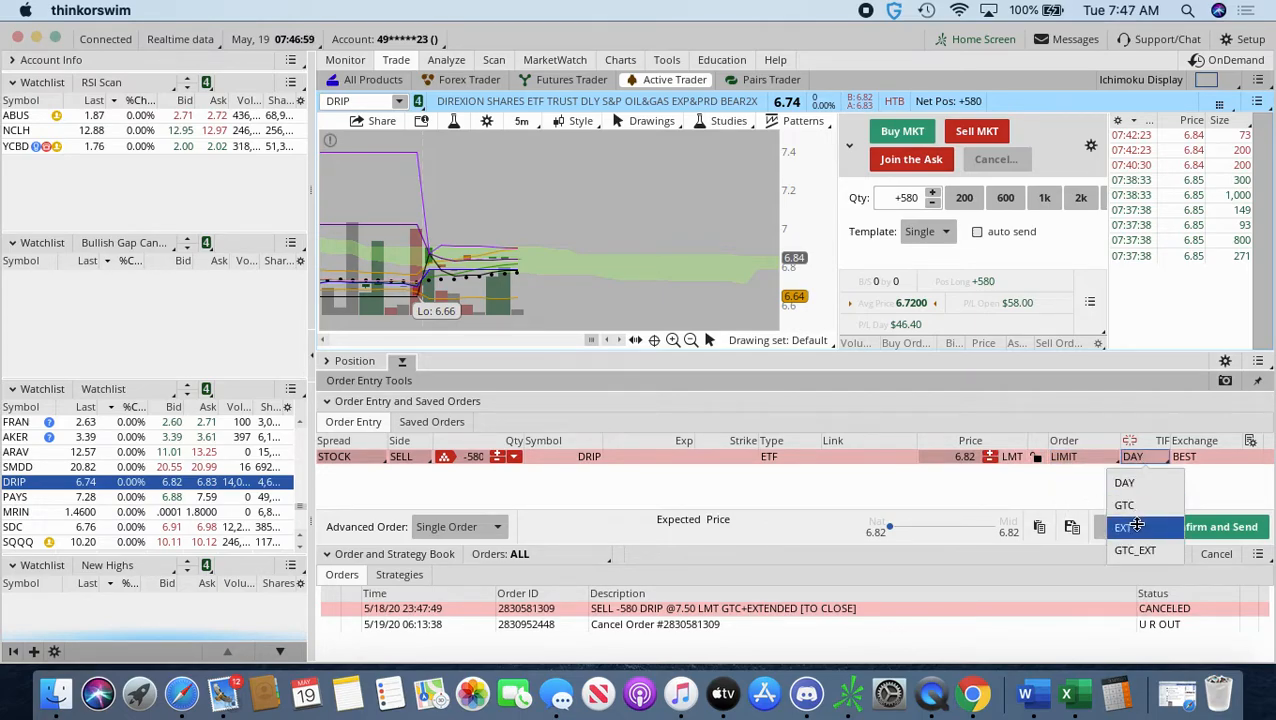
pyautogui.click(1128, 526)
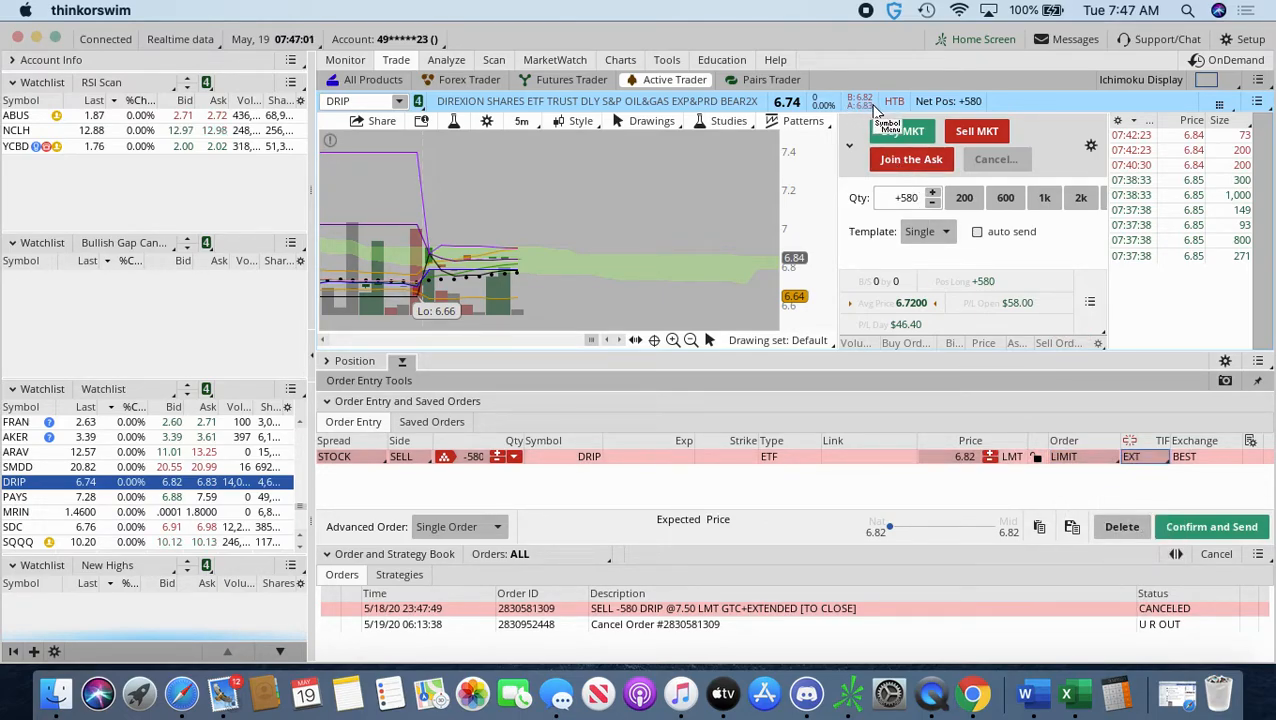
pyautogui.moveTo(1028, 470)
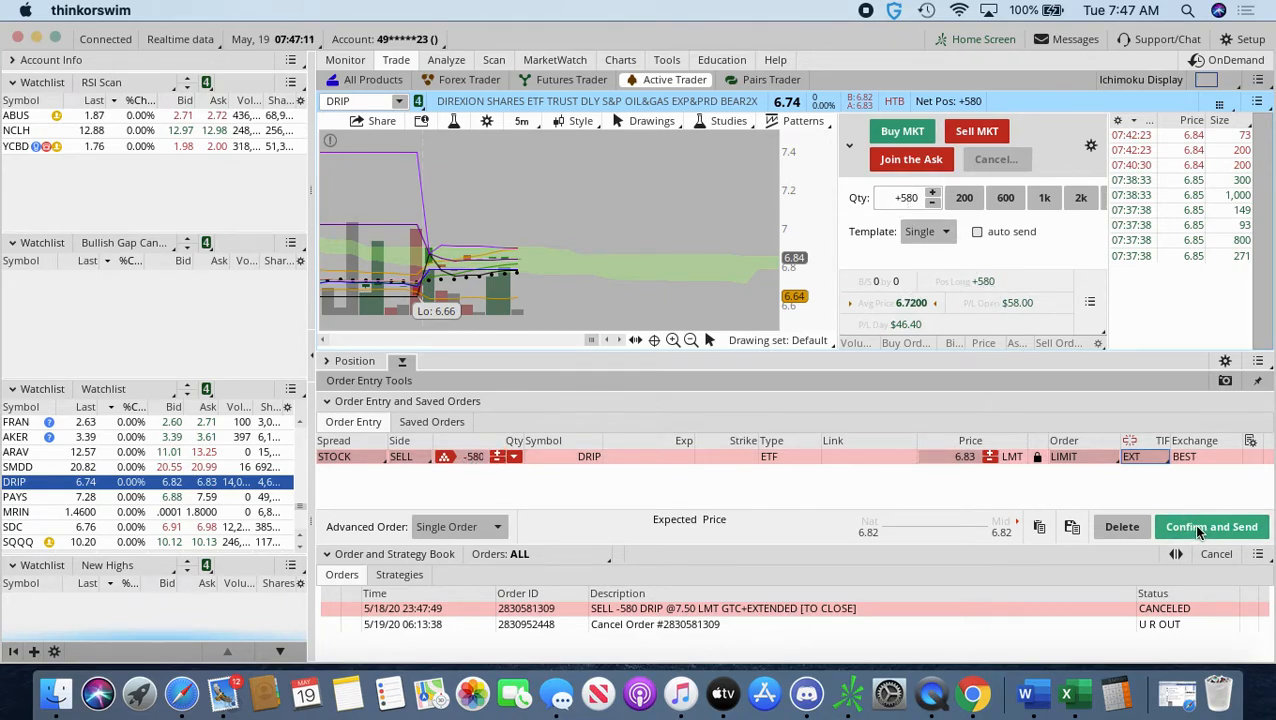
pyautogui.click(1212, 526)
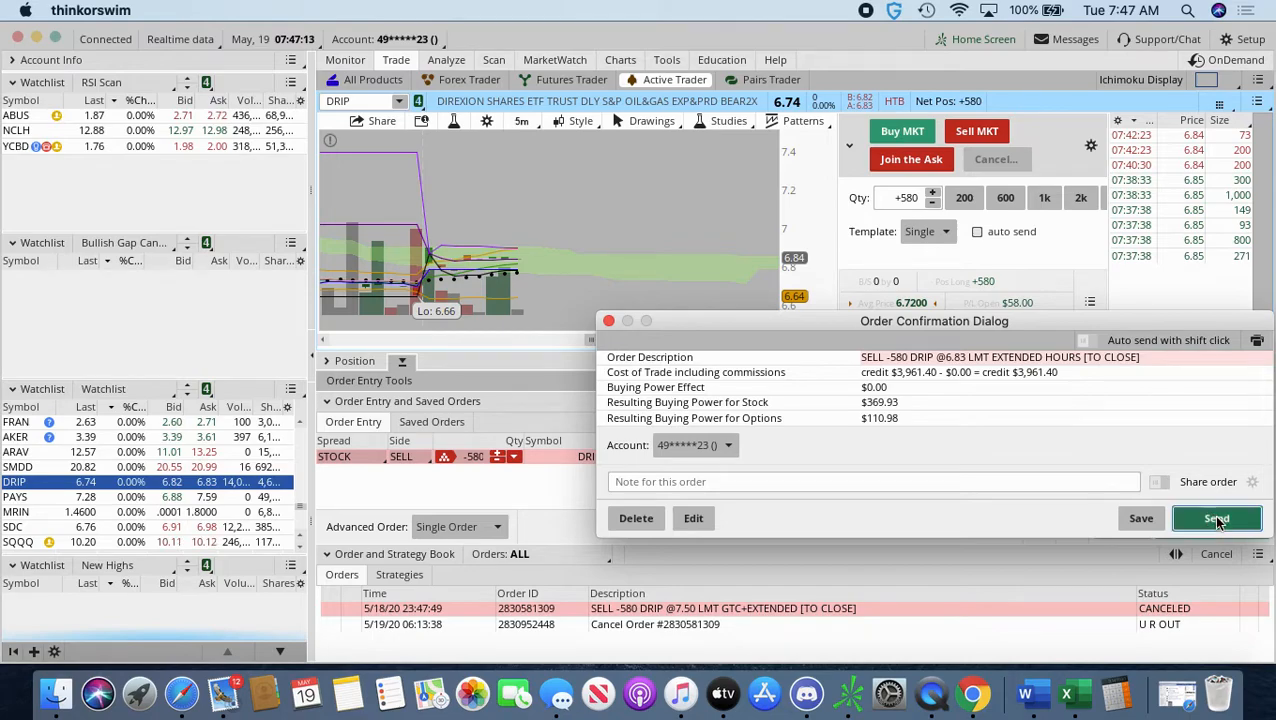
# Step: Send the 580 DRIP EXT limit sell and dismiss the order delivery failure notice
pyautogui.click(1216, 518)
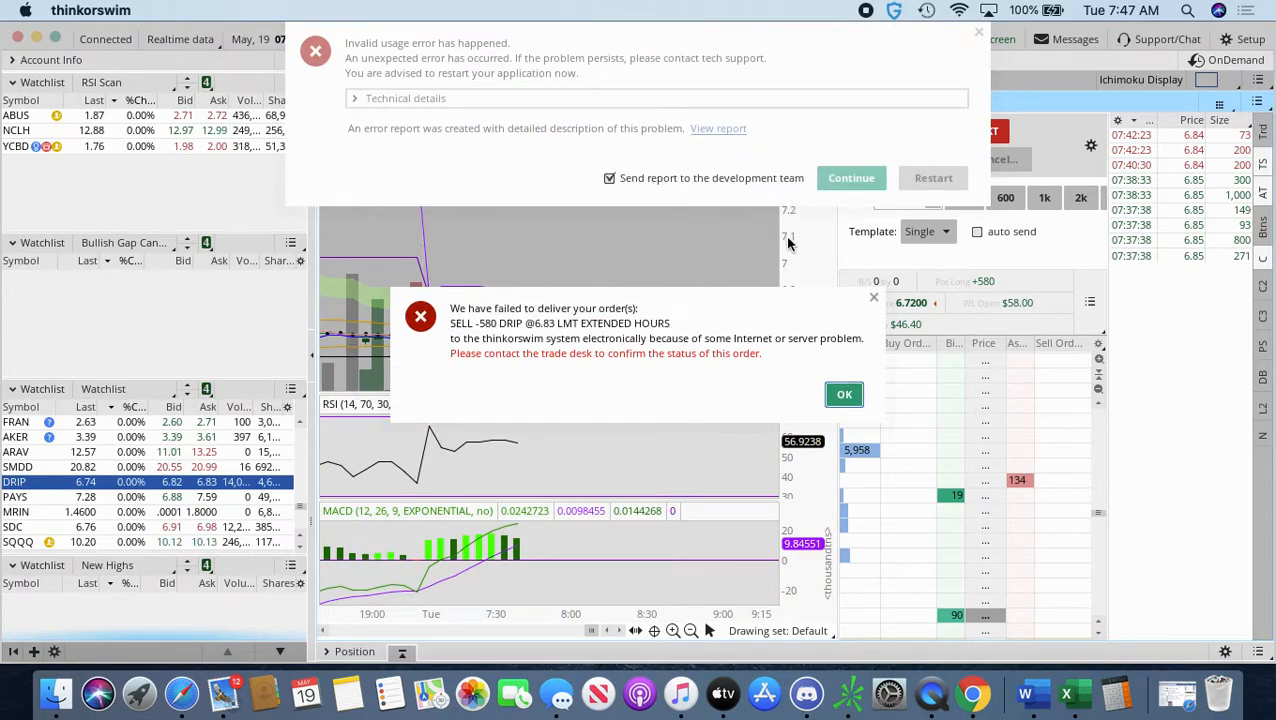
pyautogui.moveTo(980, 32)
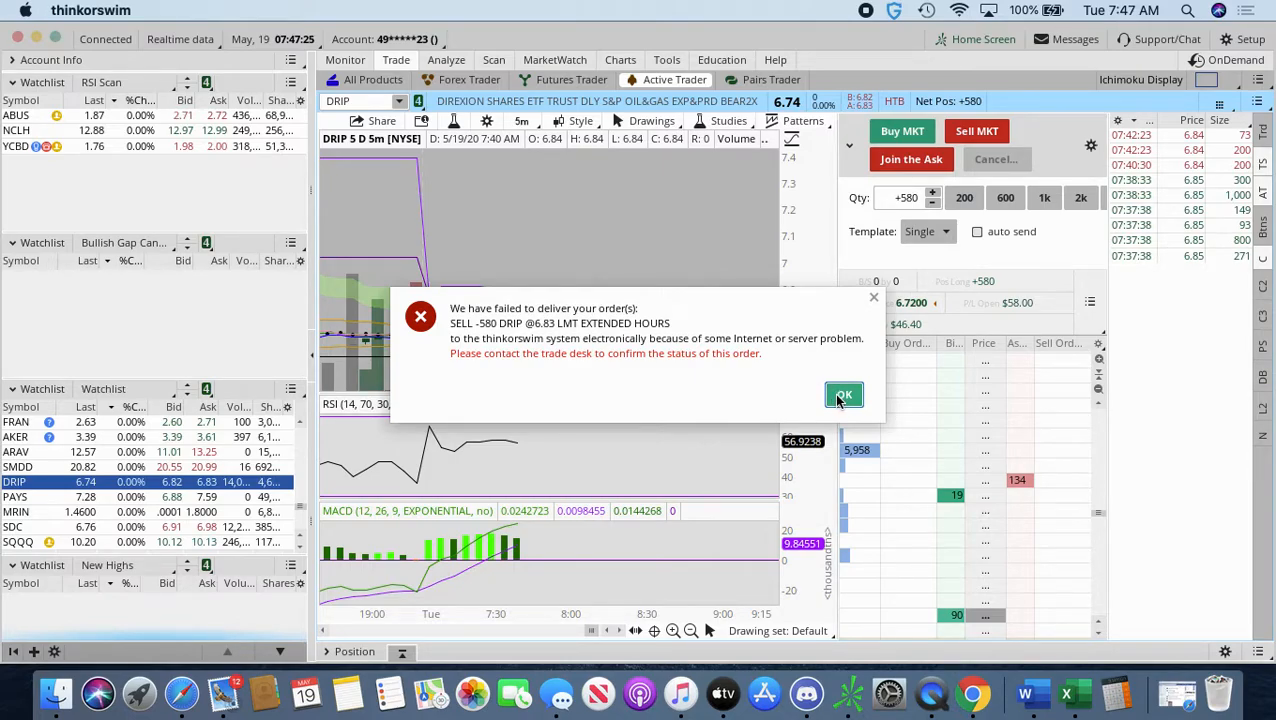
pyautogui.moveTo(844, 394)
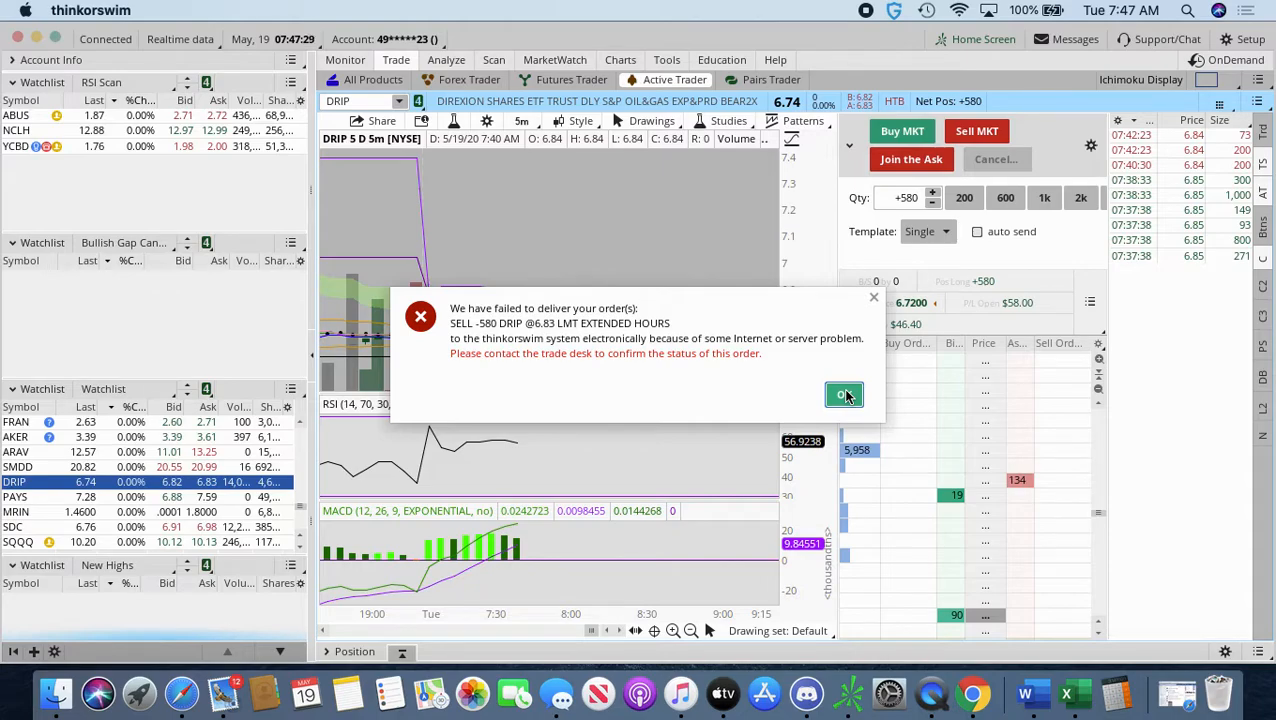
pyautogui.click(844, 394)
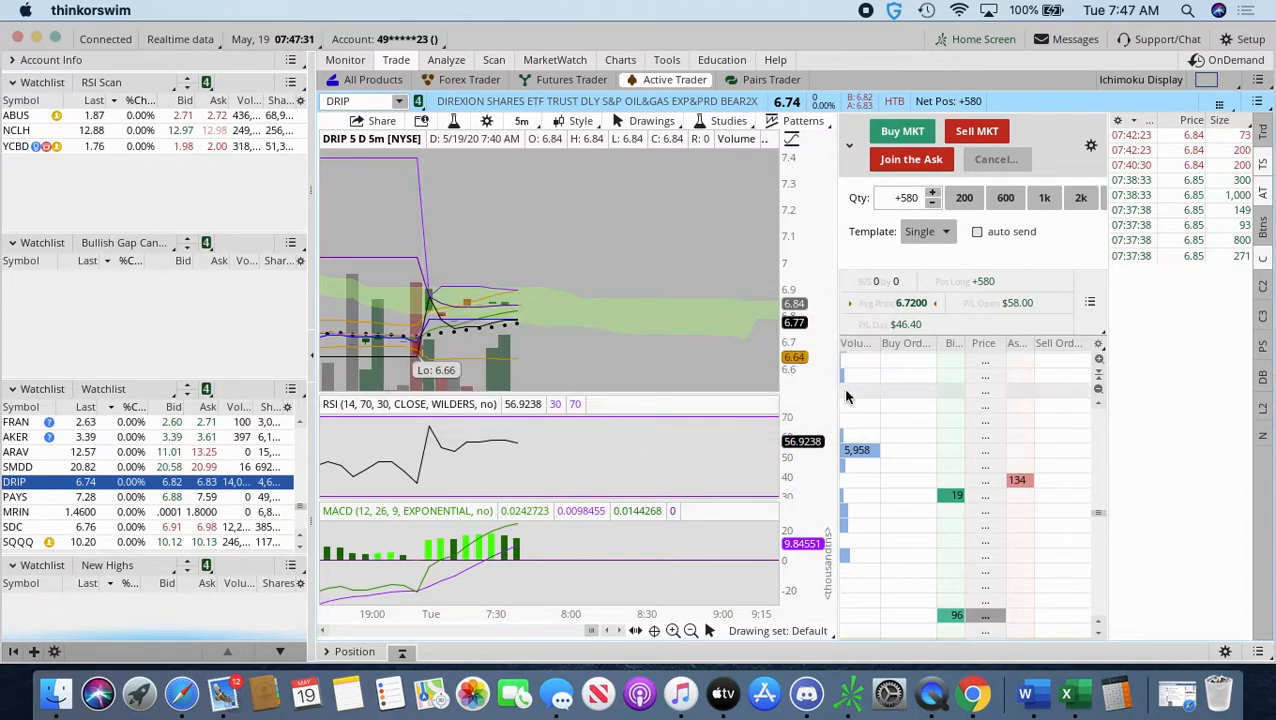
pyautogui.moveTo(556, 216)
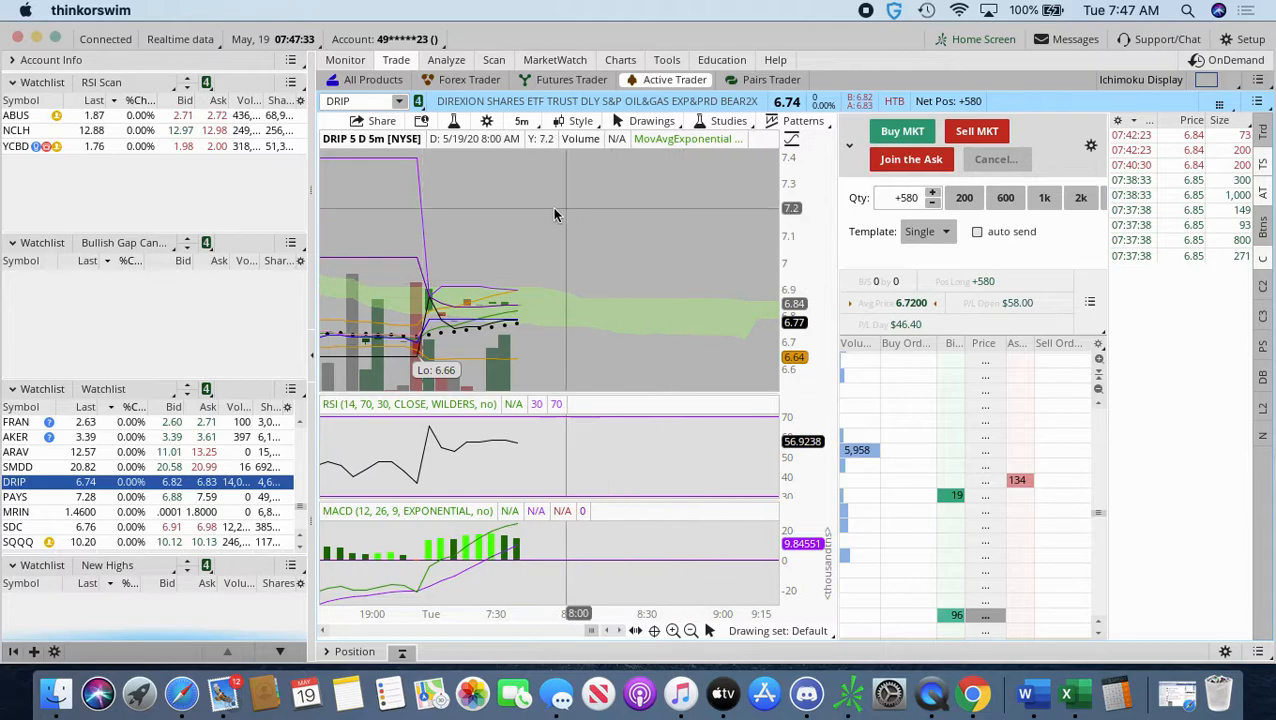
pyautogui.moveTo(756, 224)
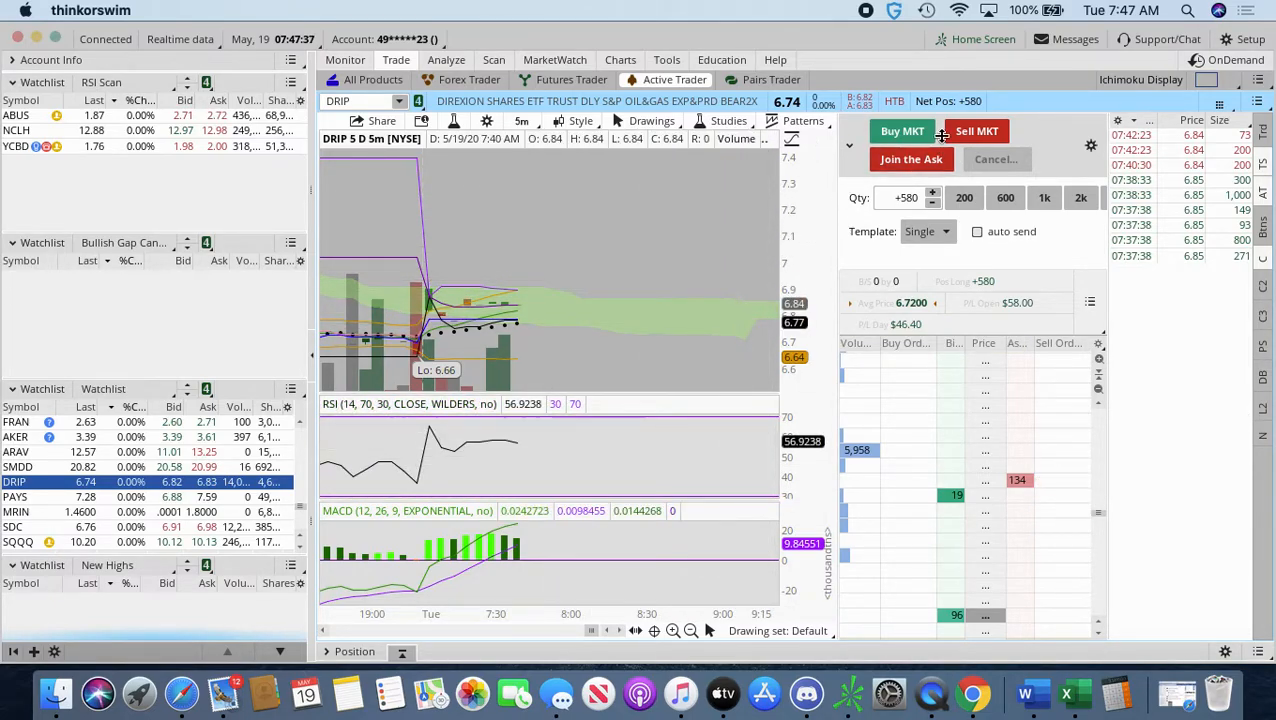
# Step: Resubmit the 580 DRIP sell as an EXT limit at 6.83 and send it
pyautogui.click(976, 132)
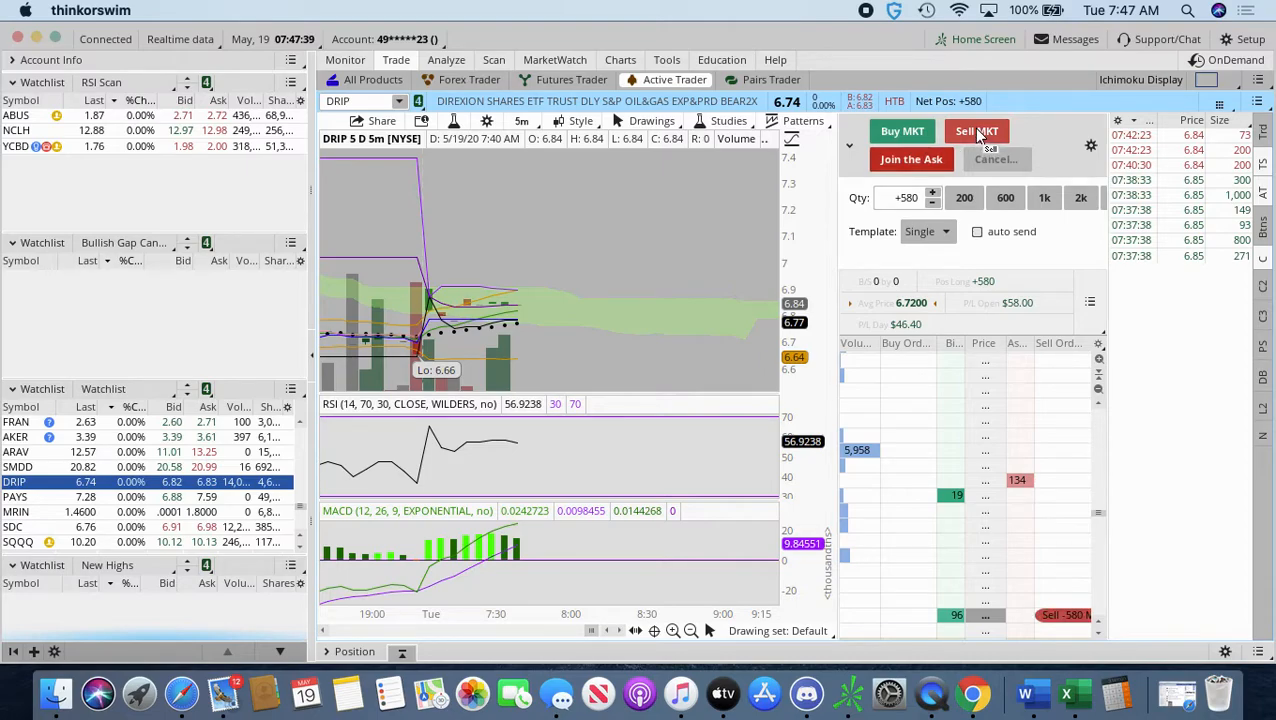
pyautogui.click(976, 132)
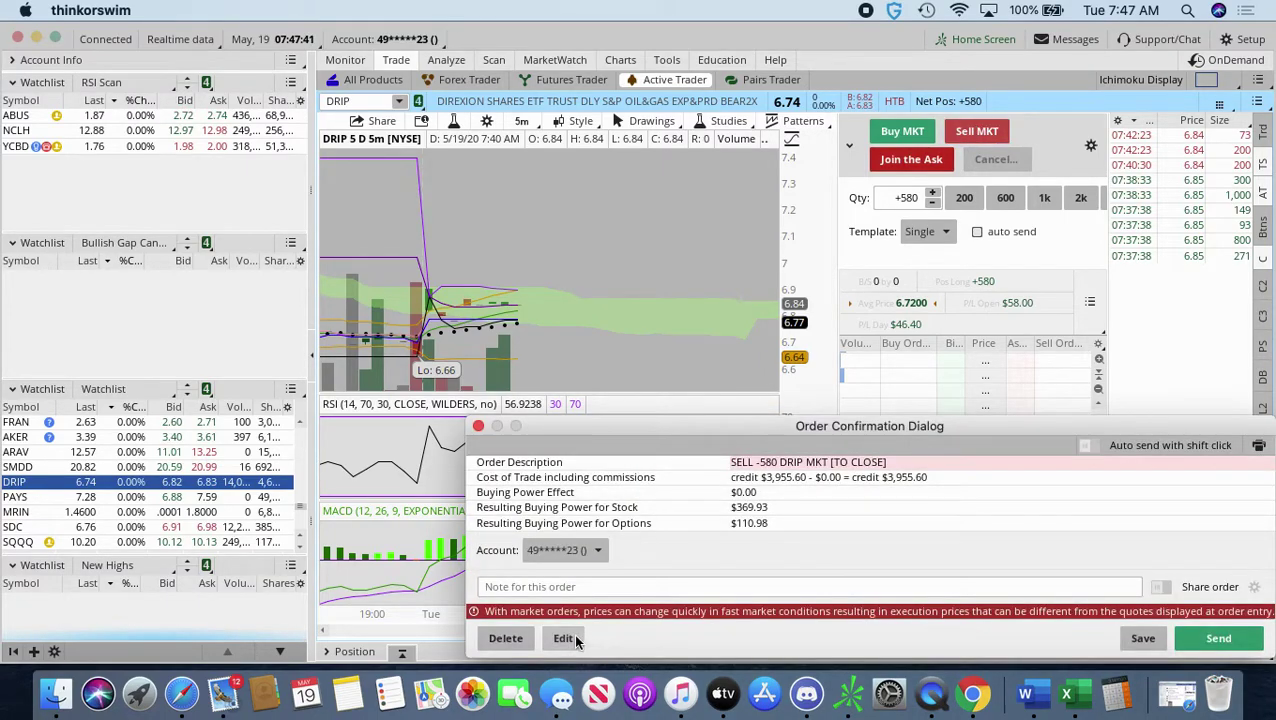
pyautogui.click(564, 638)
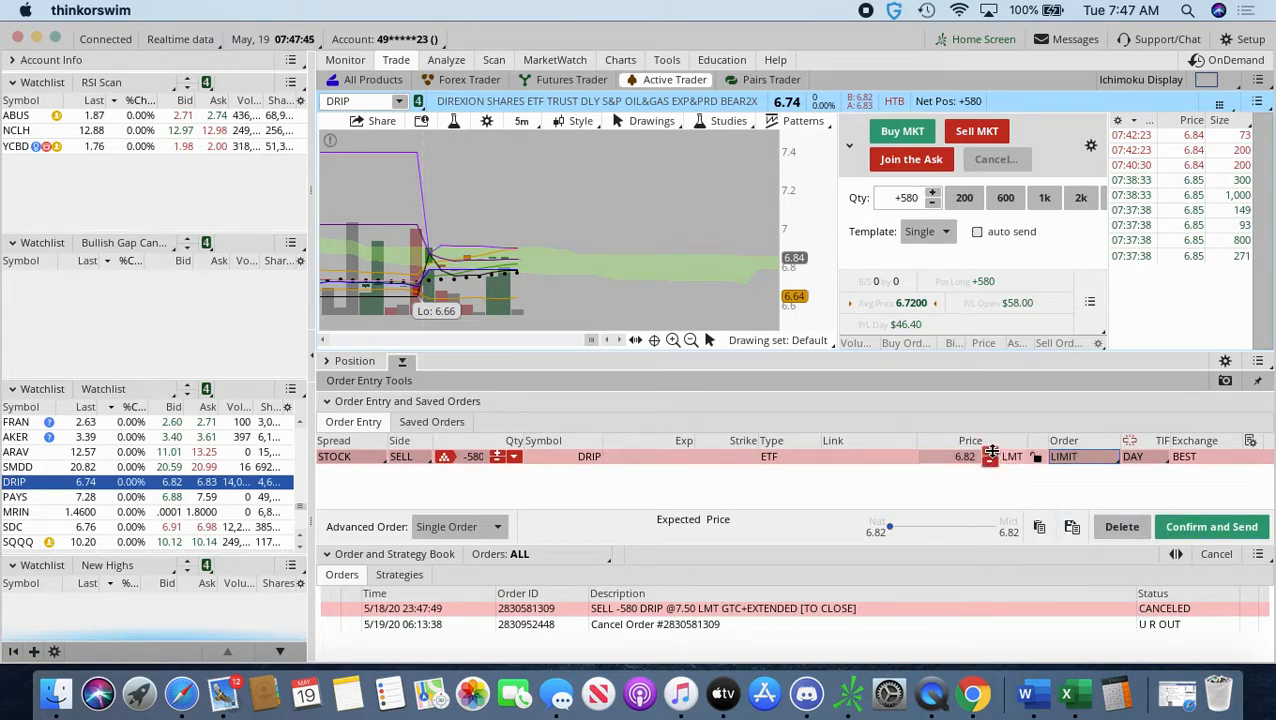
pyautogui.click(1136, 456)
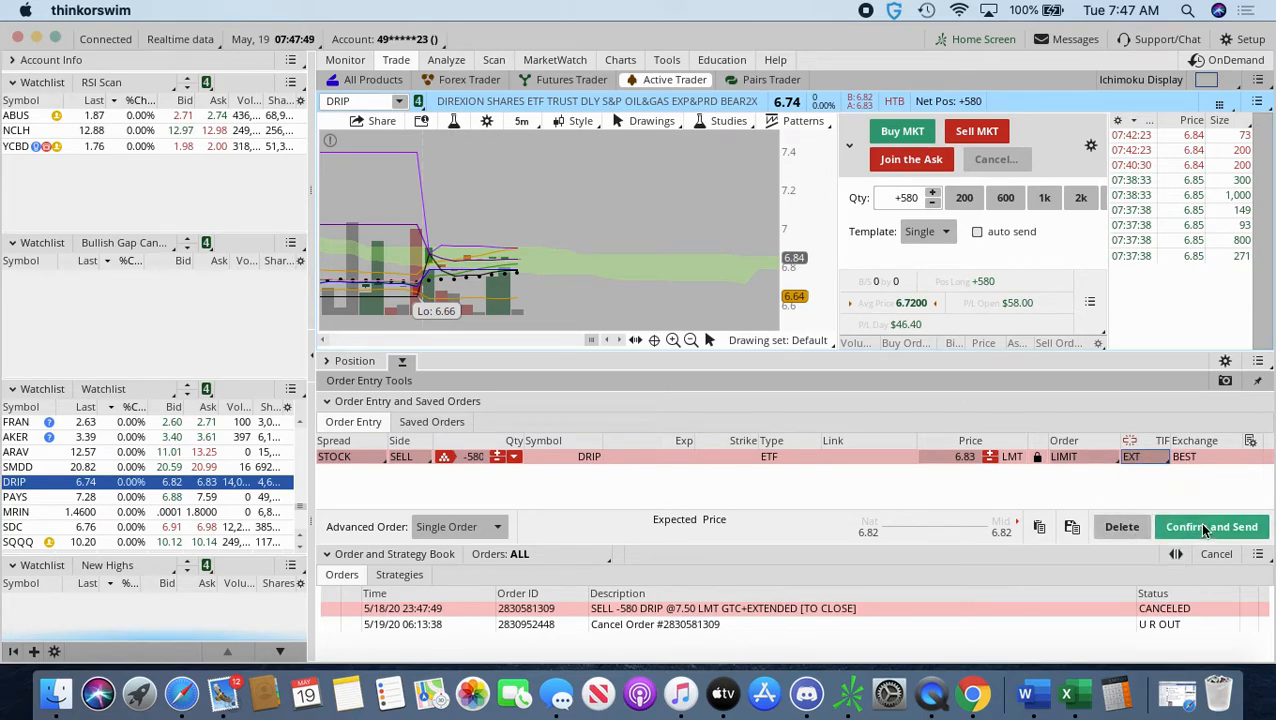
pyautogui.click(1212, 526)
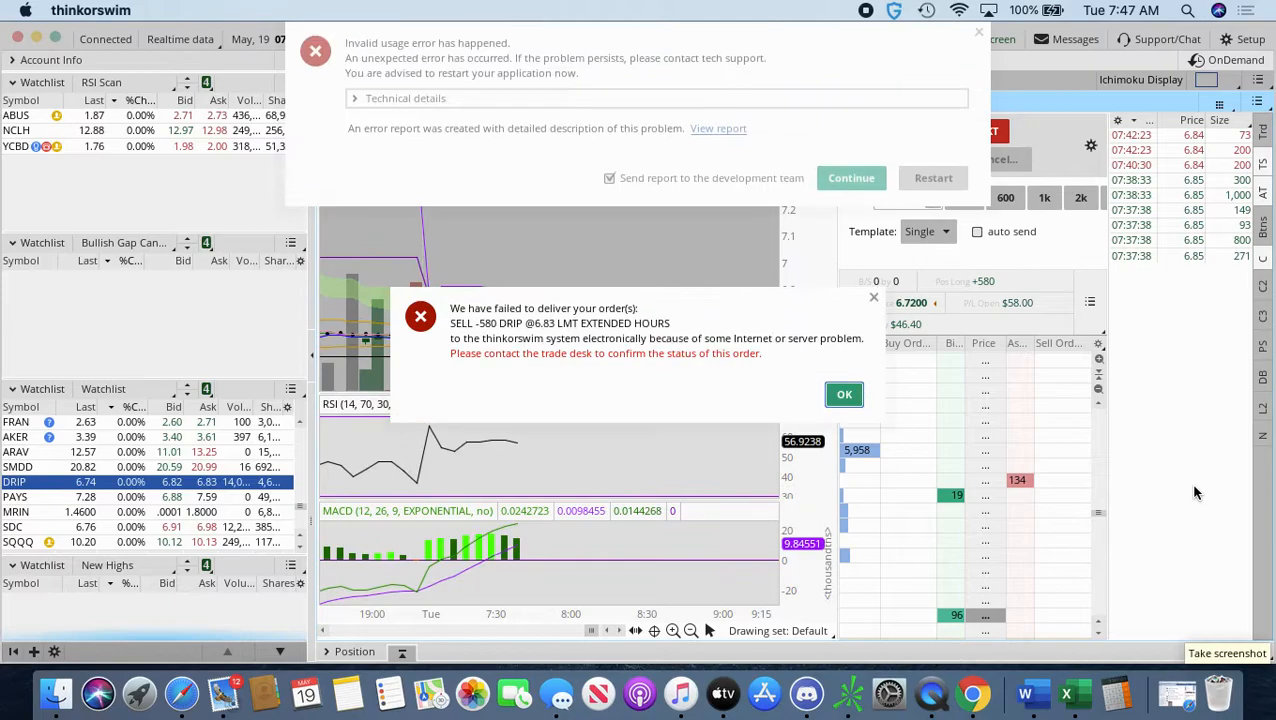
# Step: Dismiss the second delivery failure notice and start a new screen recording
pyautogui.click(608, 176)
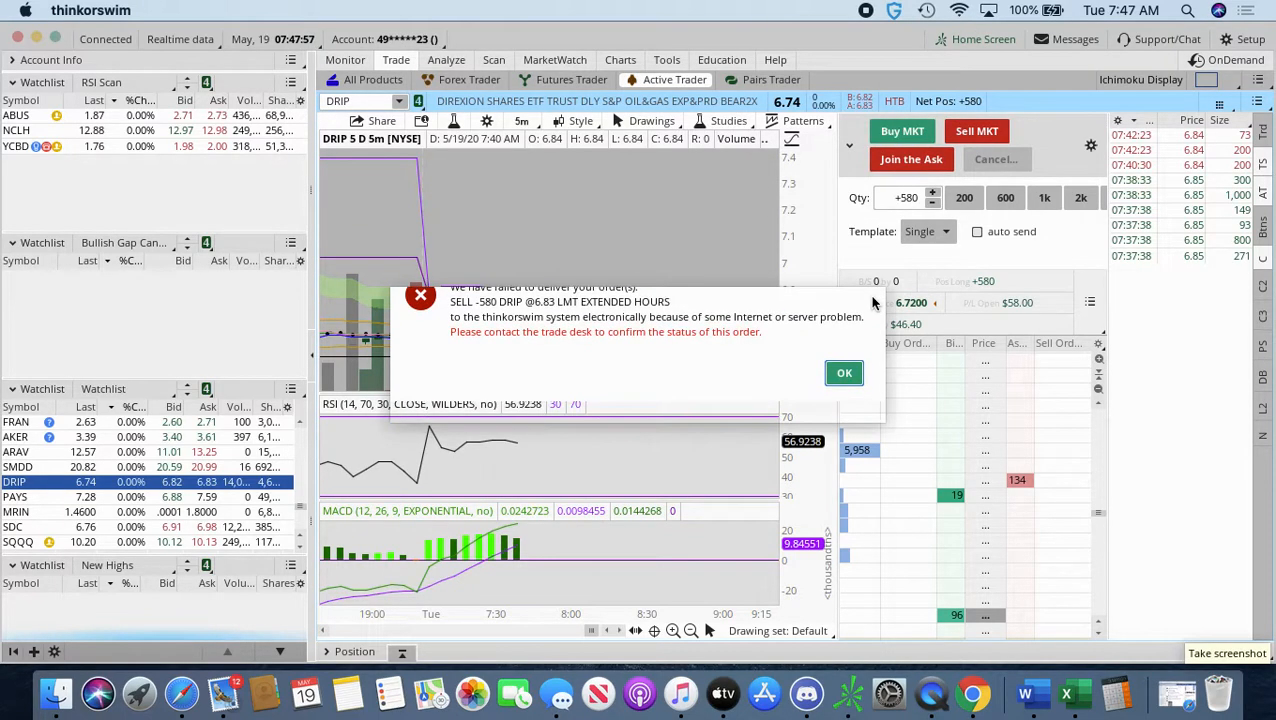
pyautogui.click(844, 374)
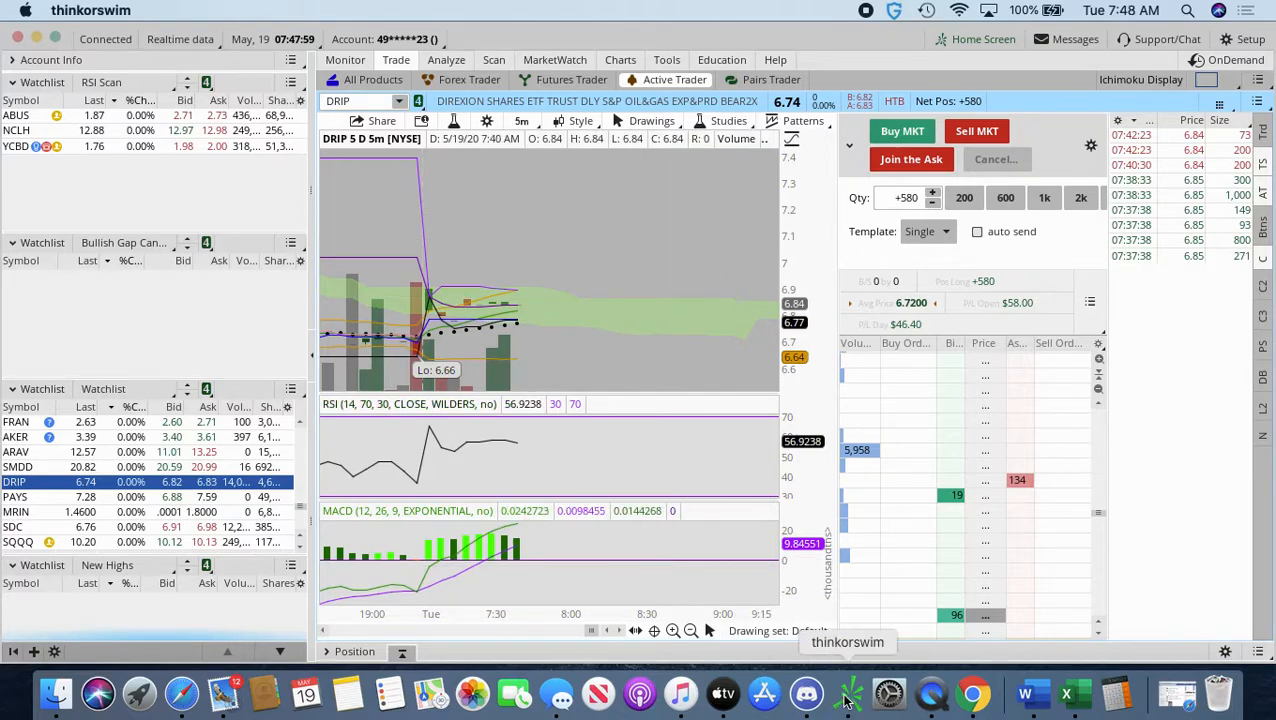
pyautogui.moveTo(930, 692)
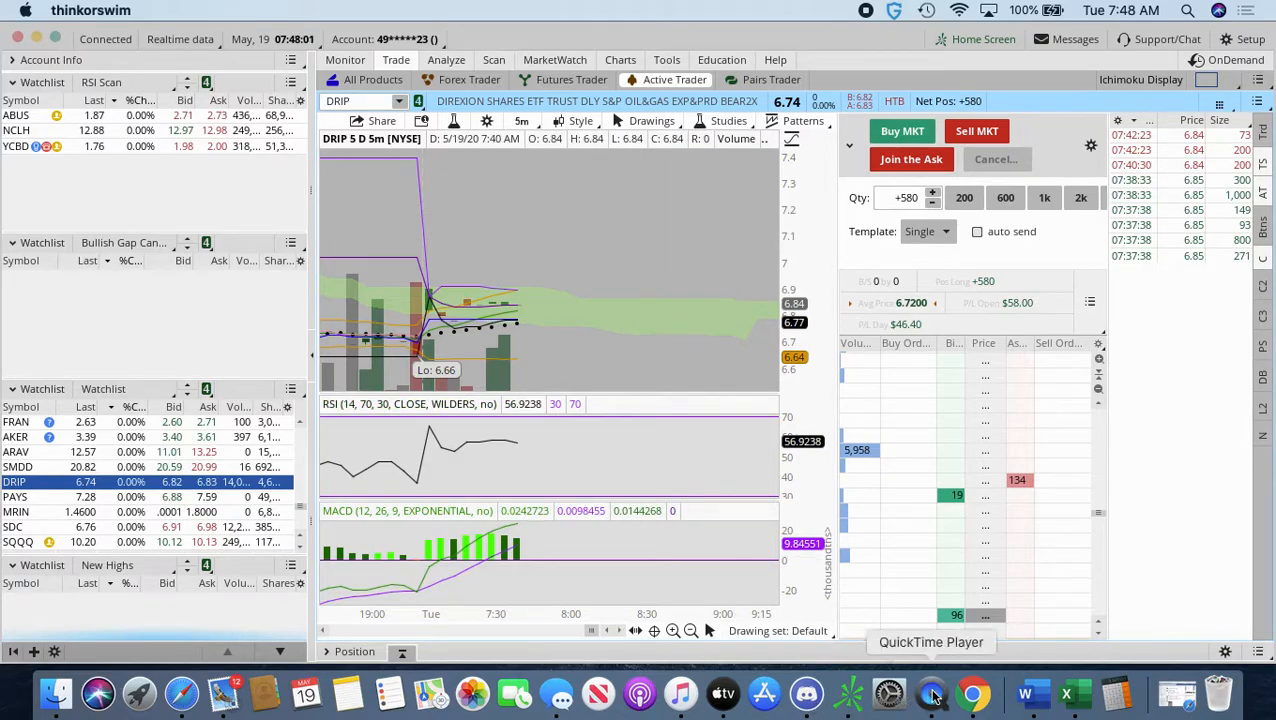
pyautogui.rightClick(930, 692)
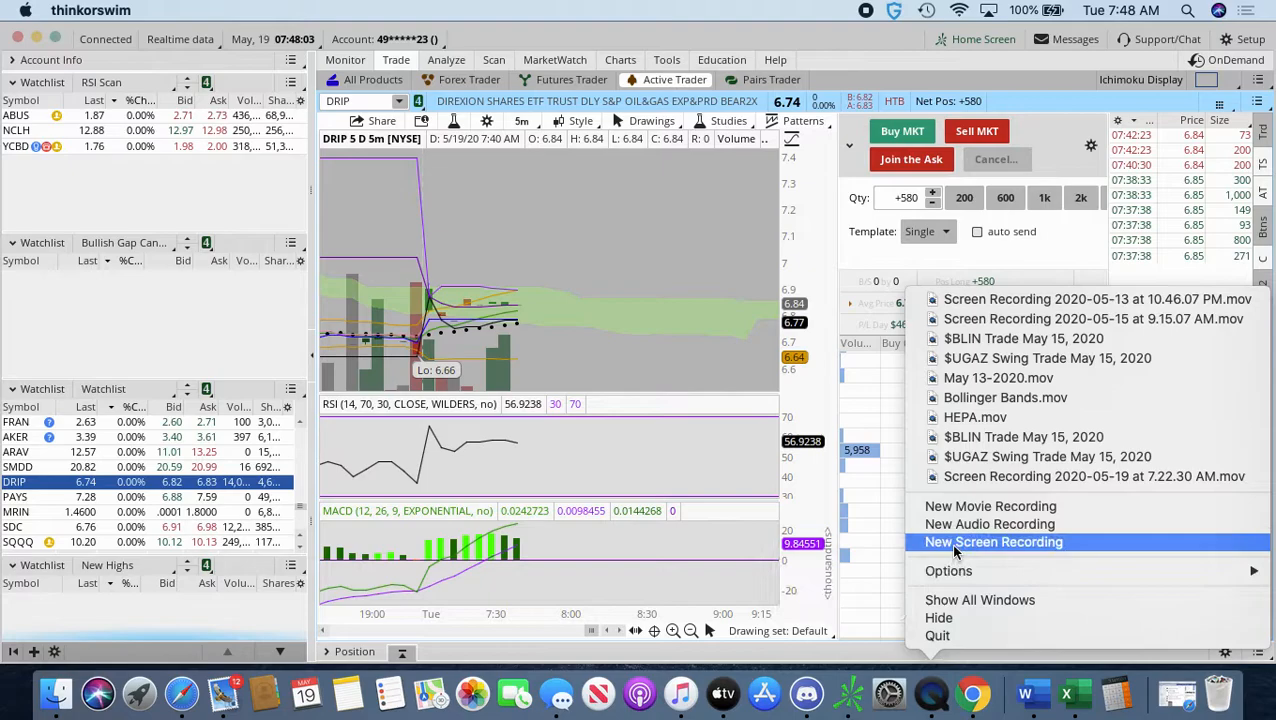
pyautogui.click(992, 540)
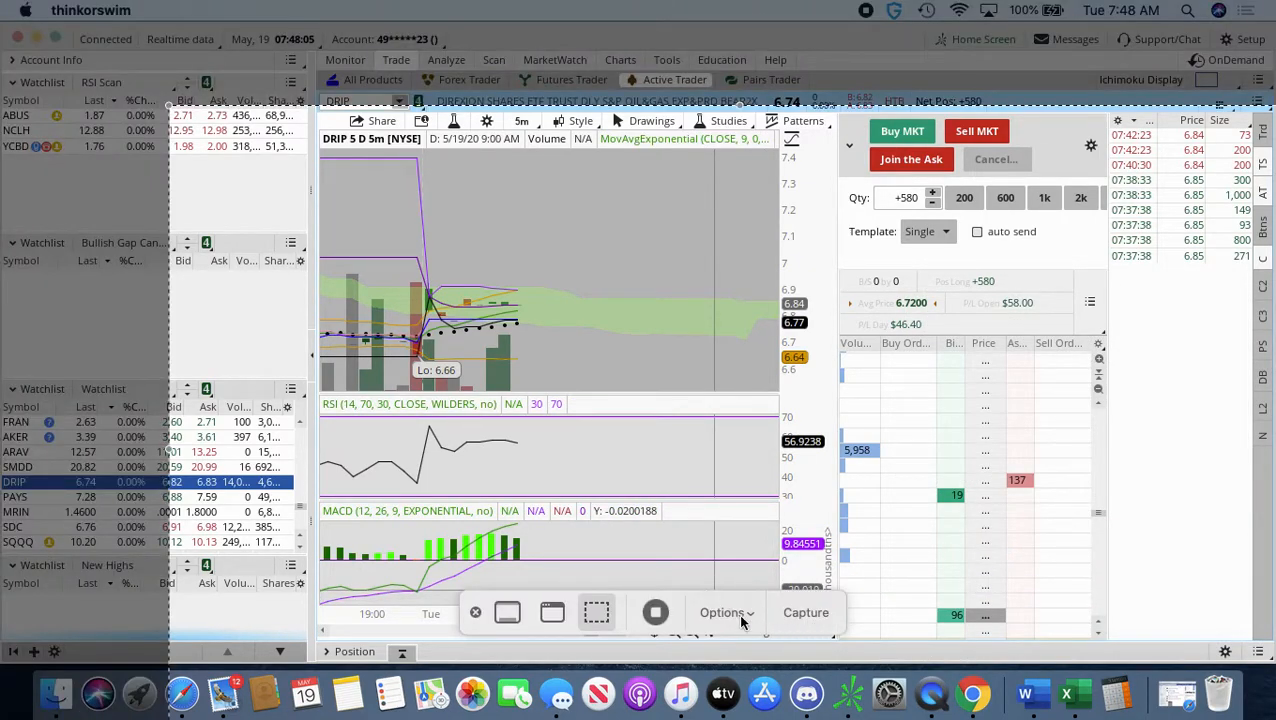